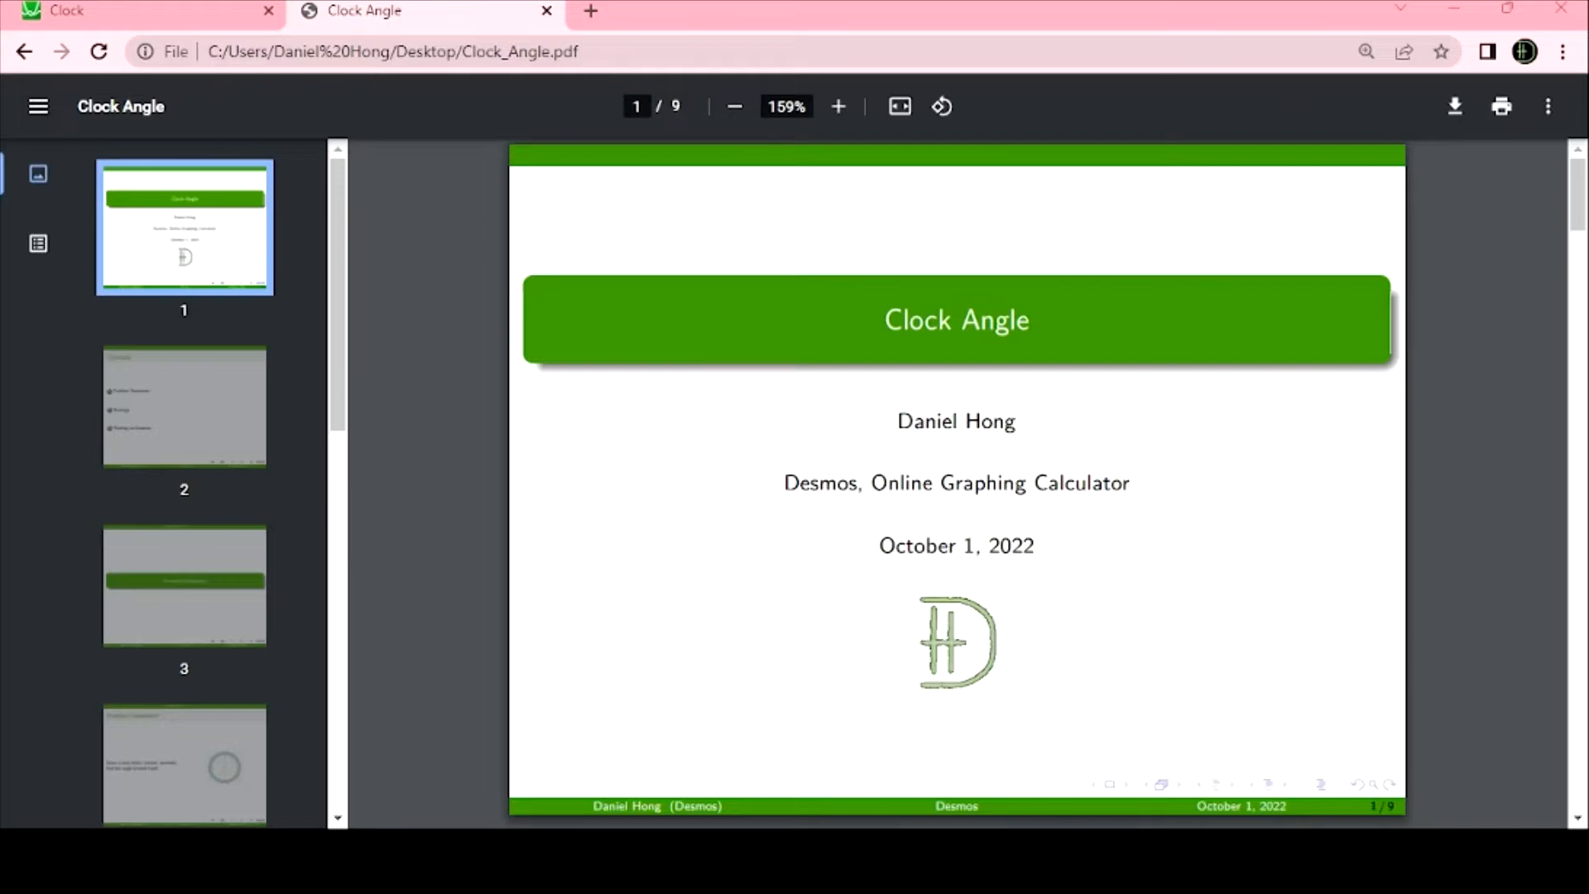
Start presenting the Clock Angle slides full-screen via the viewer's Present option.
left_click(1545, 106)
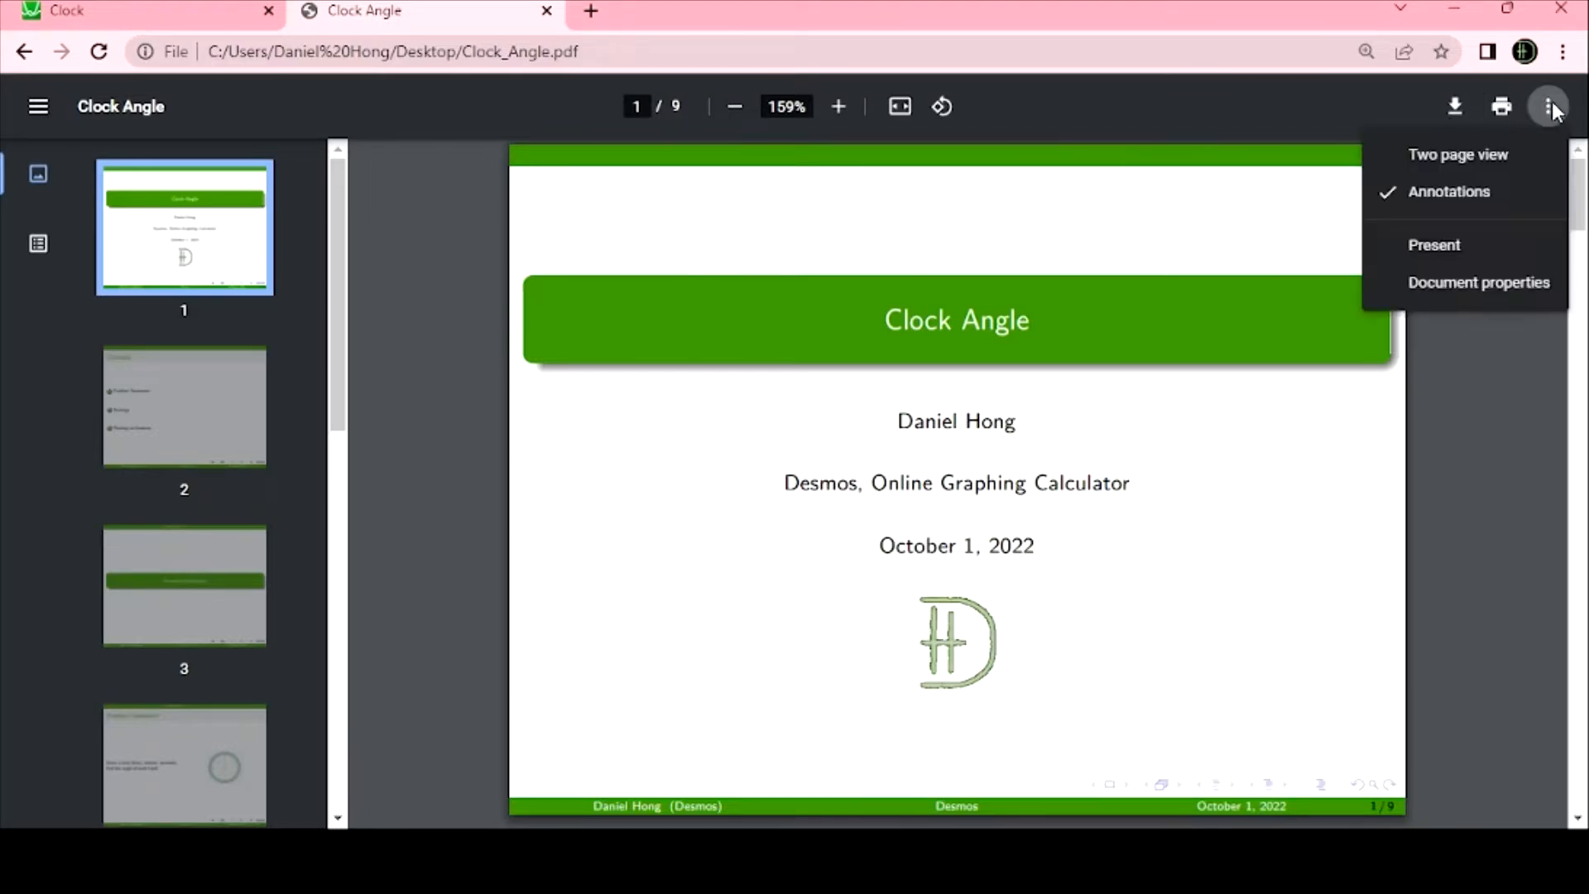
left_click(1433, 245)
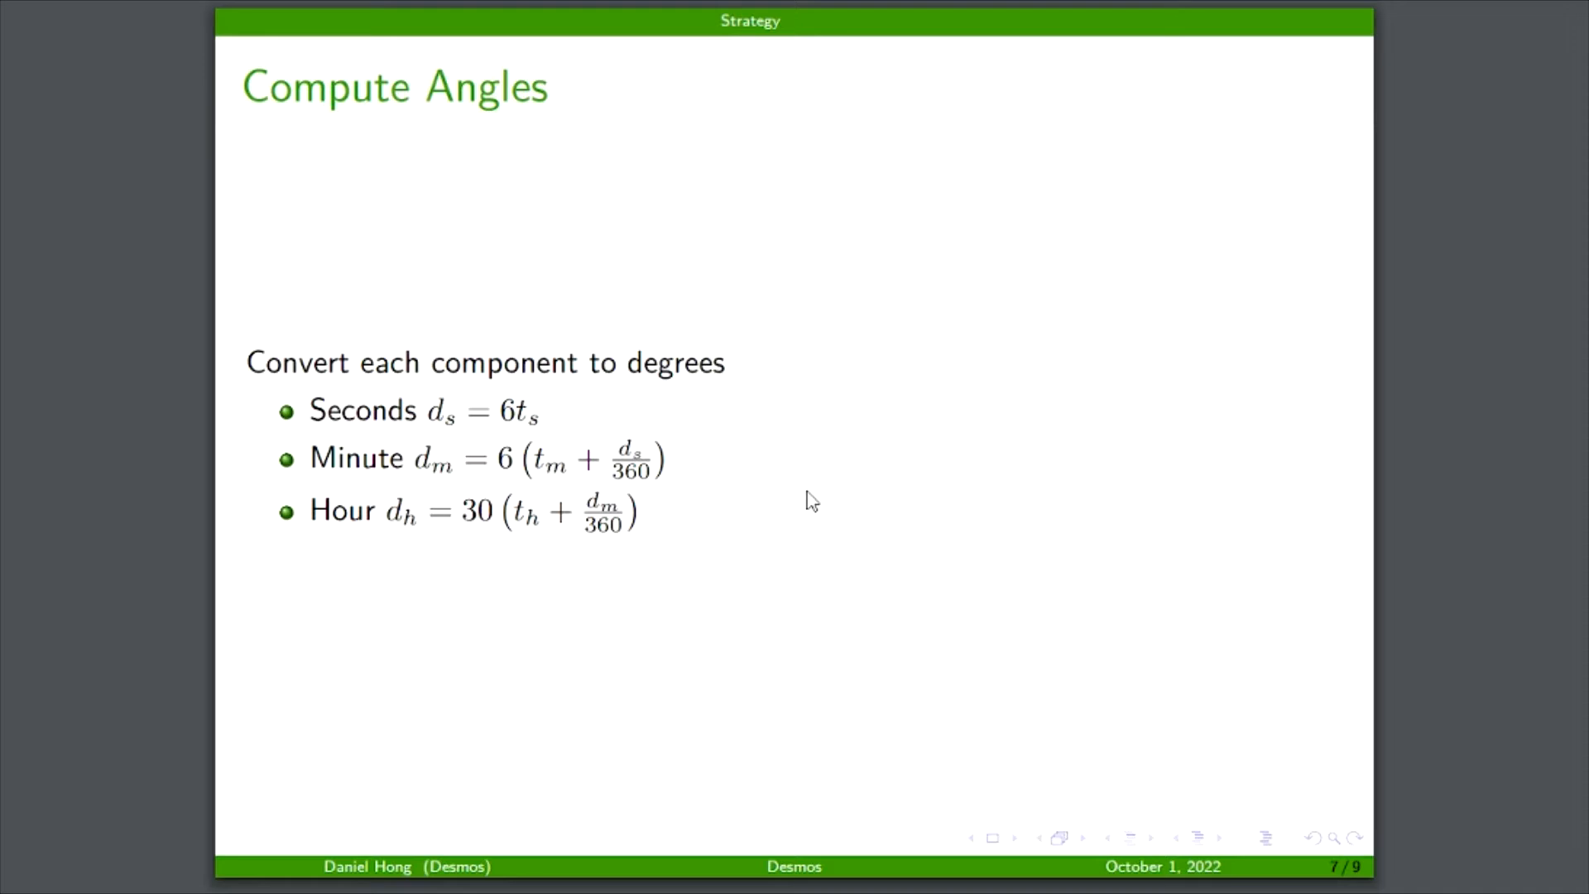
mouse_move(416, 430)
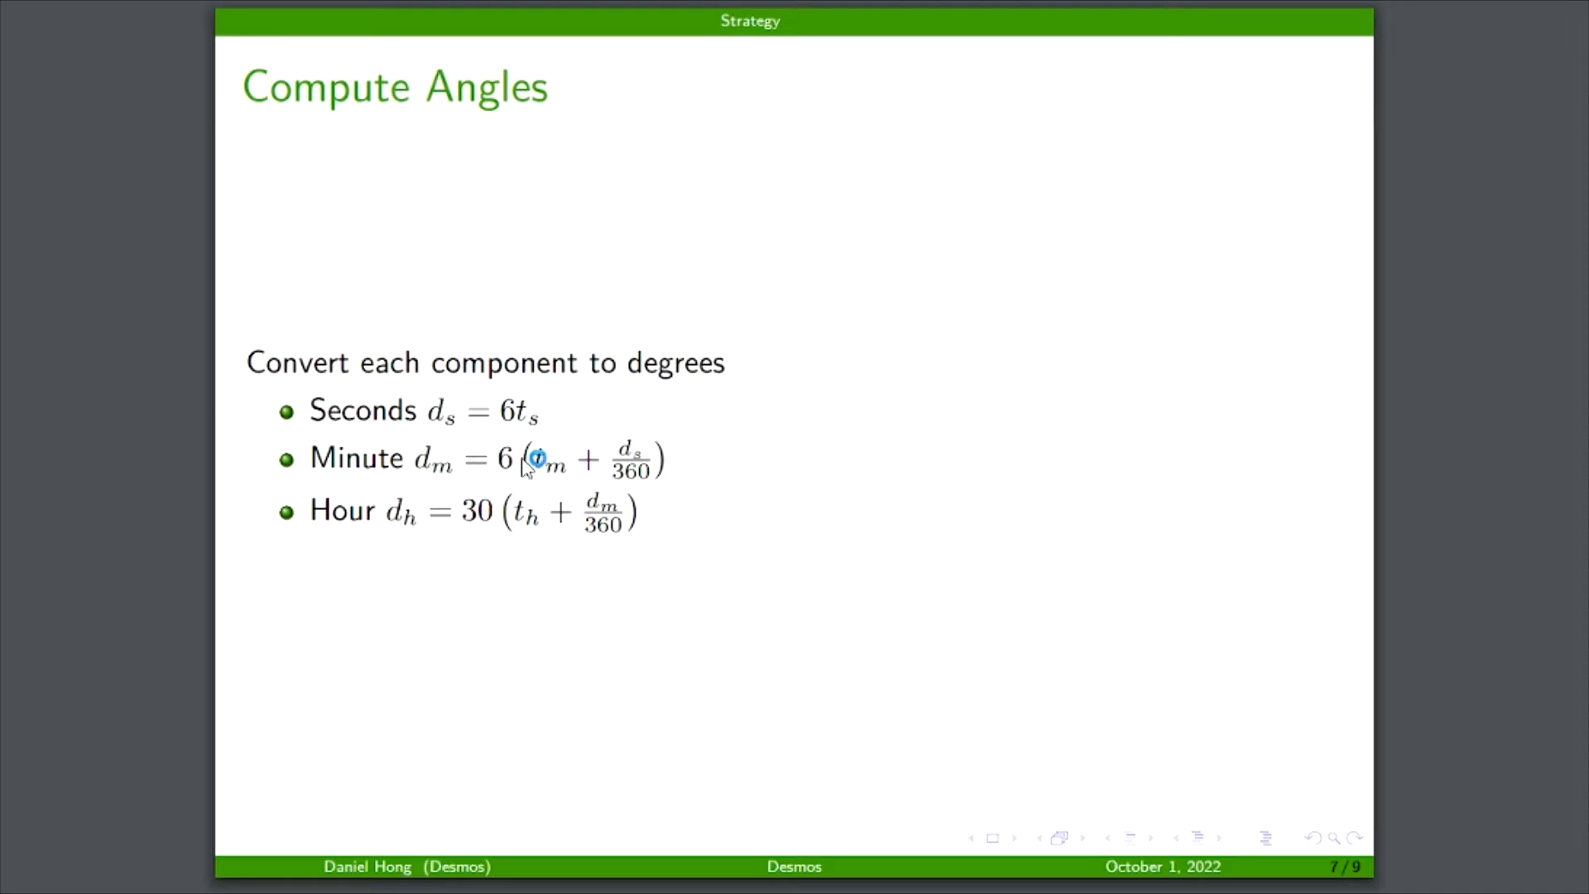
mouse_move(516, 466)
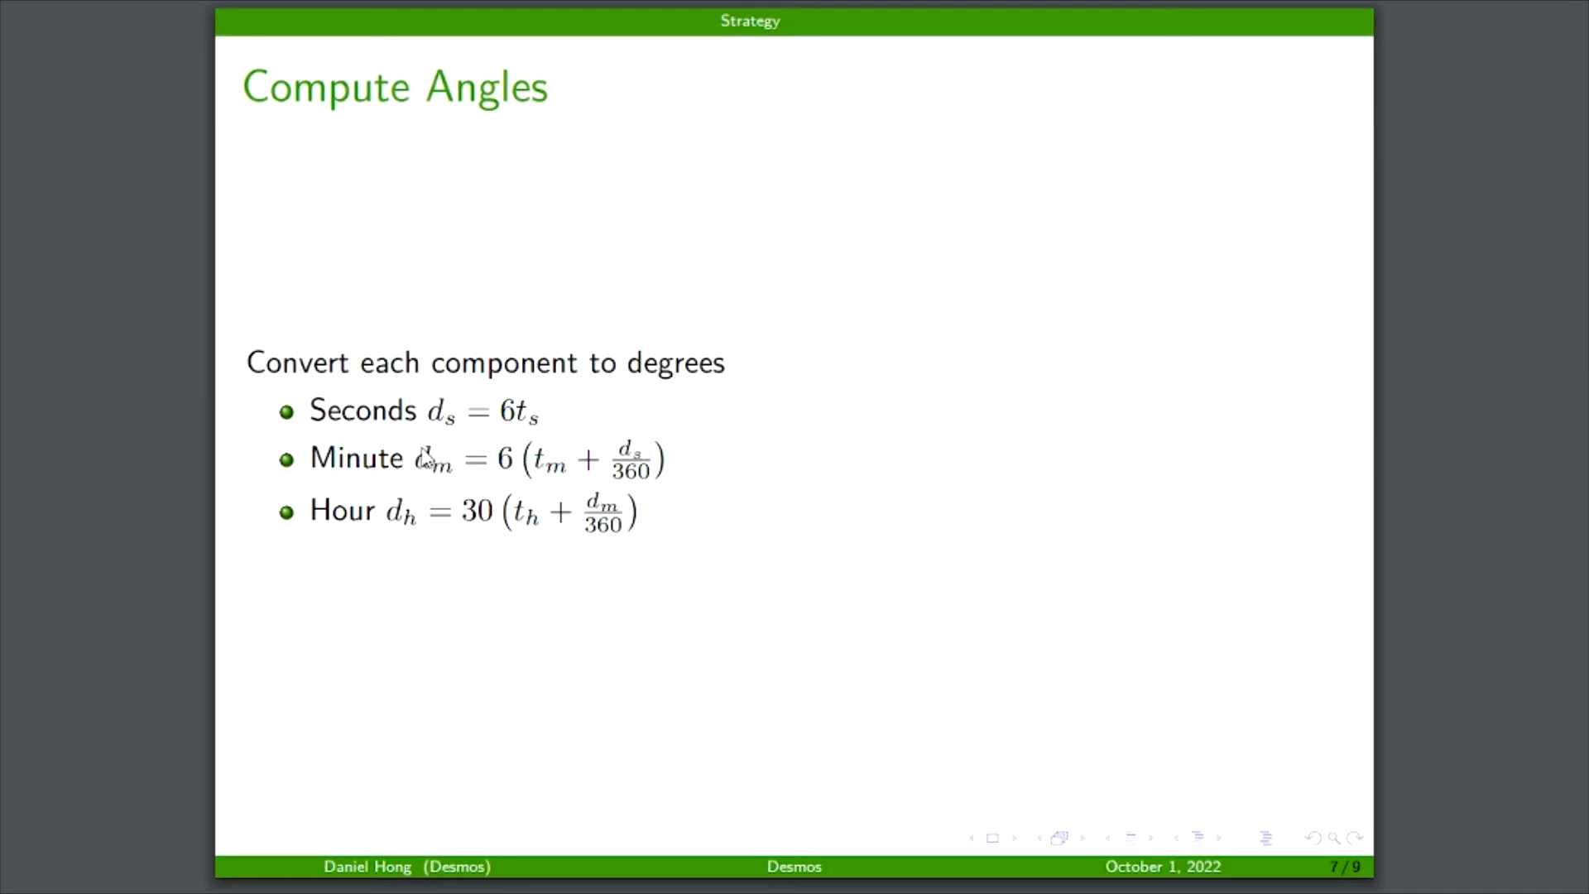
mouse_move(539, 440)
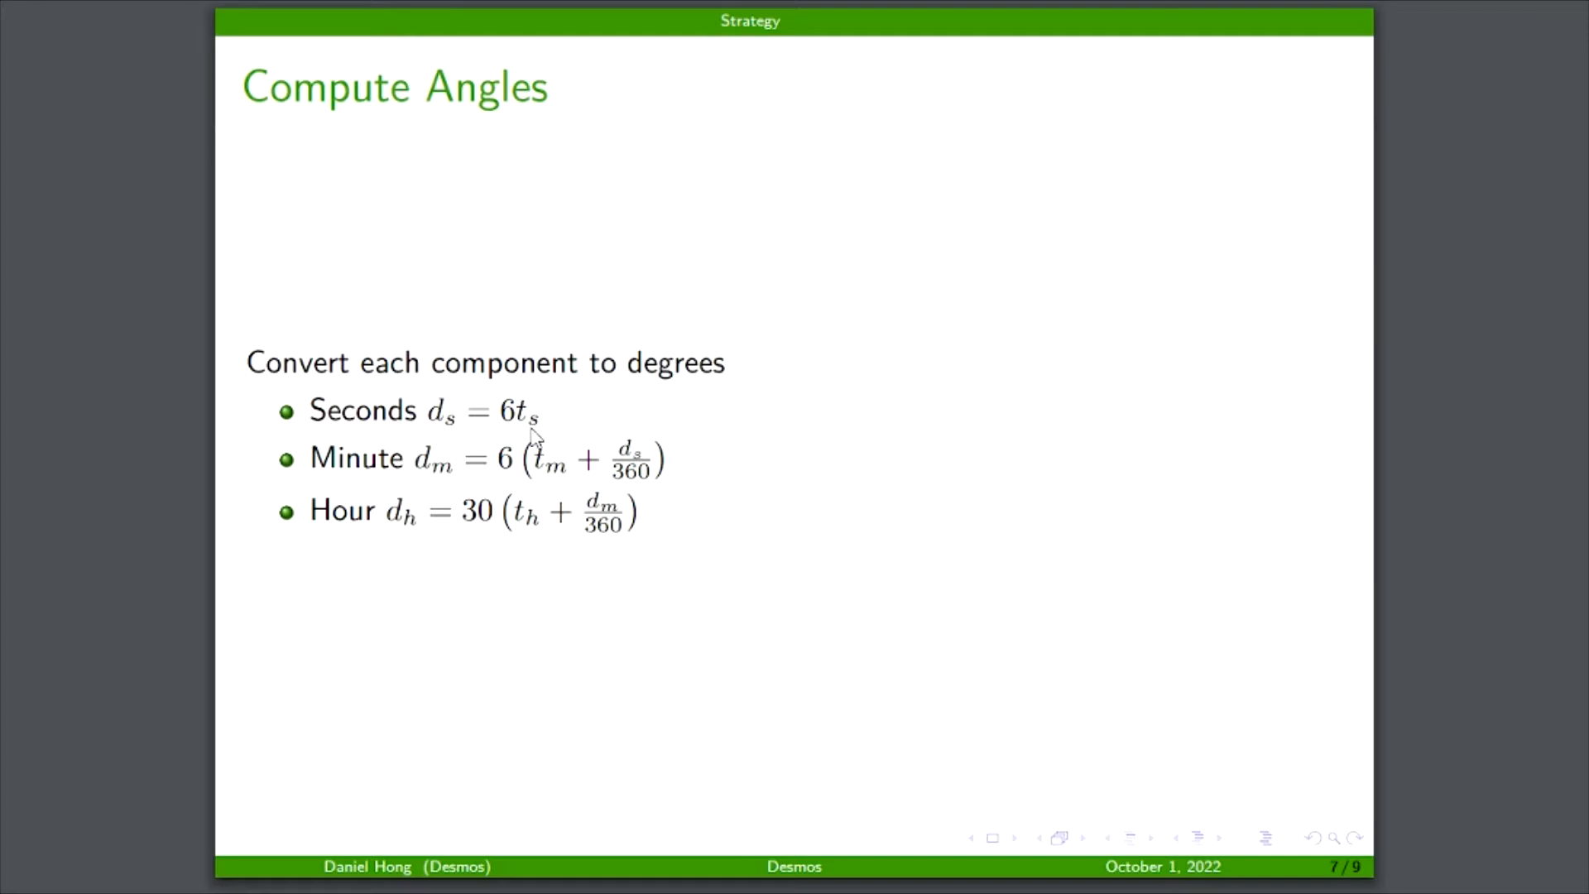
mouse_move(515, 447)
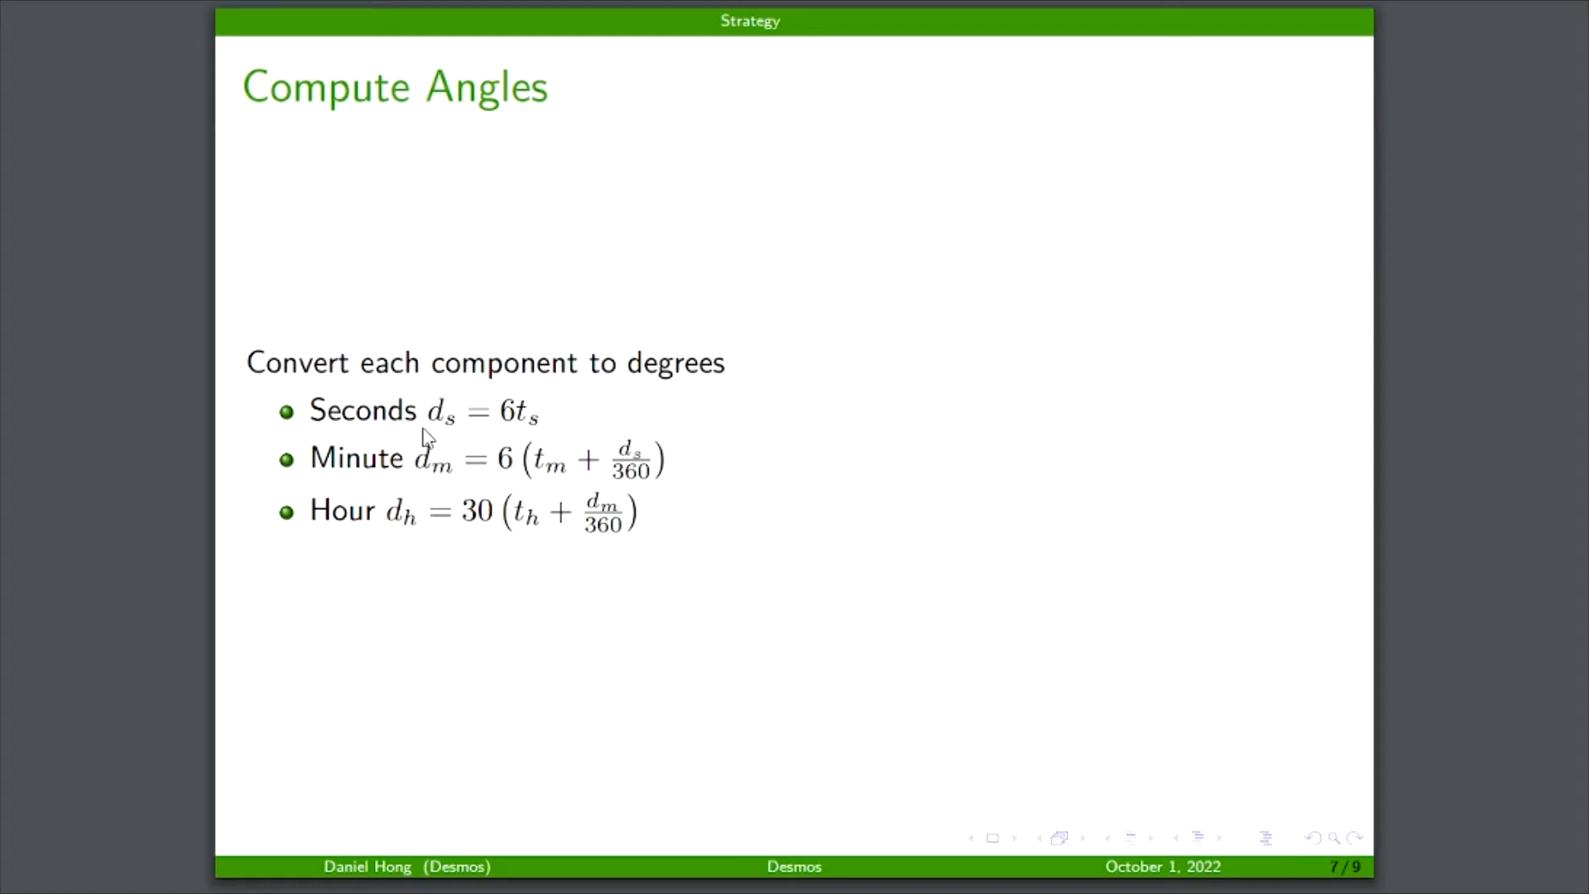
mouse_move(445, 446)
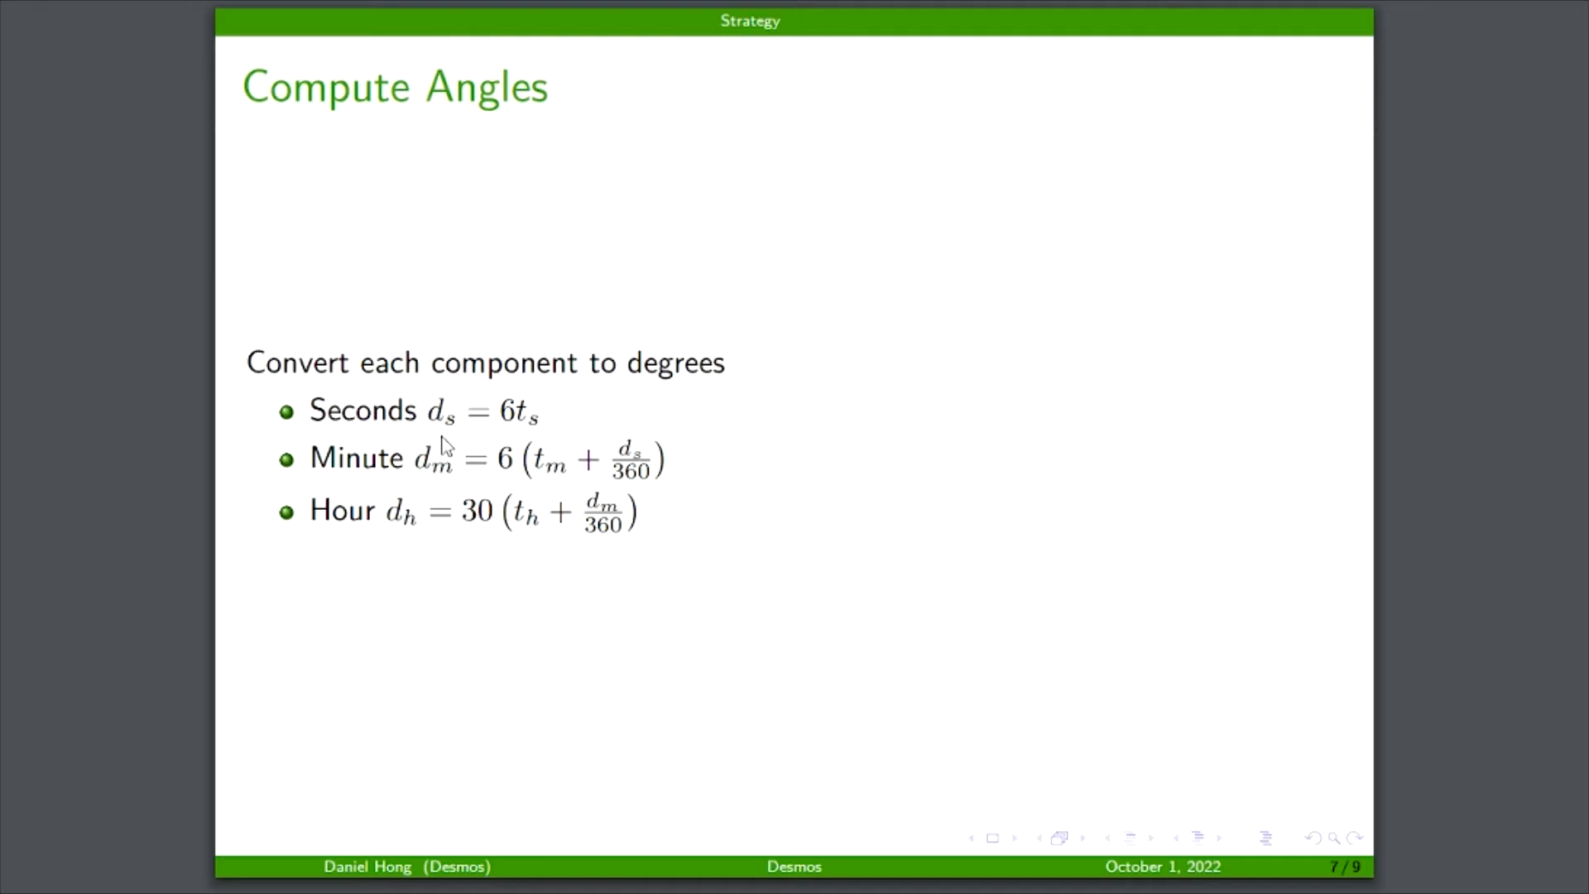
mouse_move(440, 480)
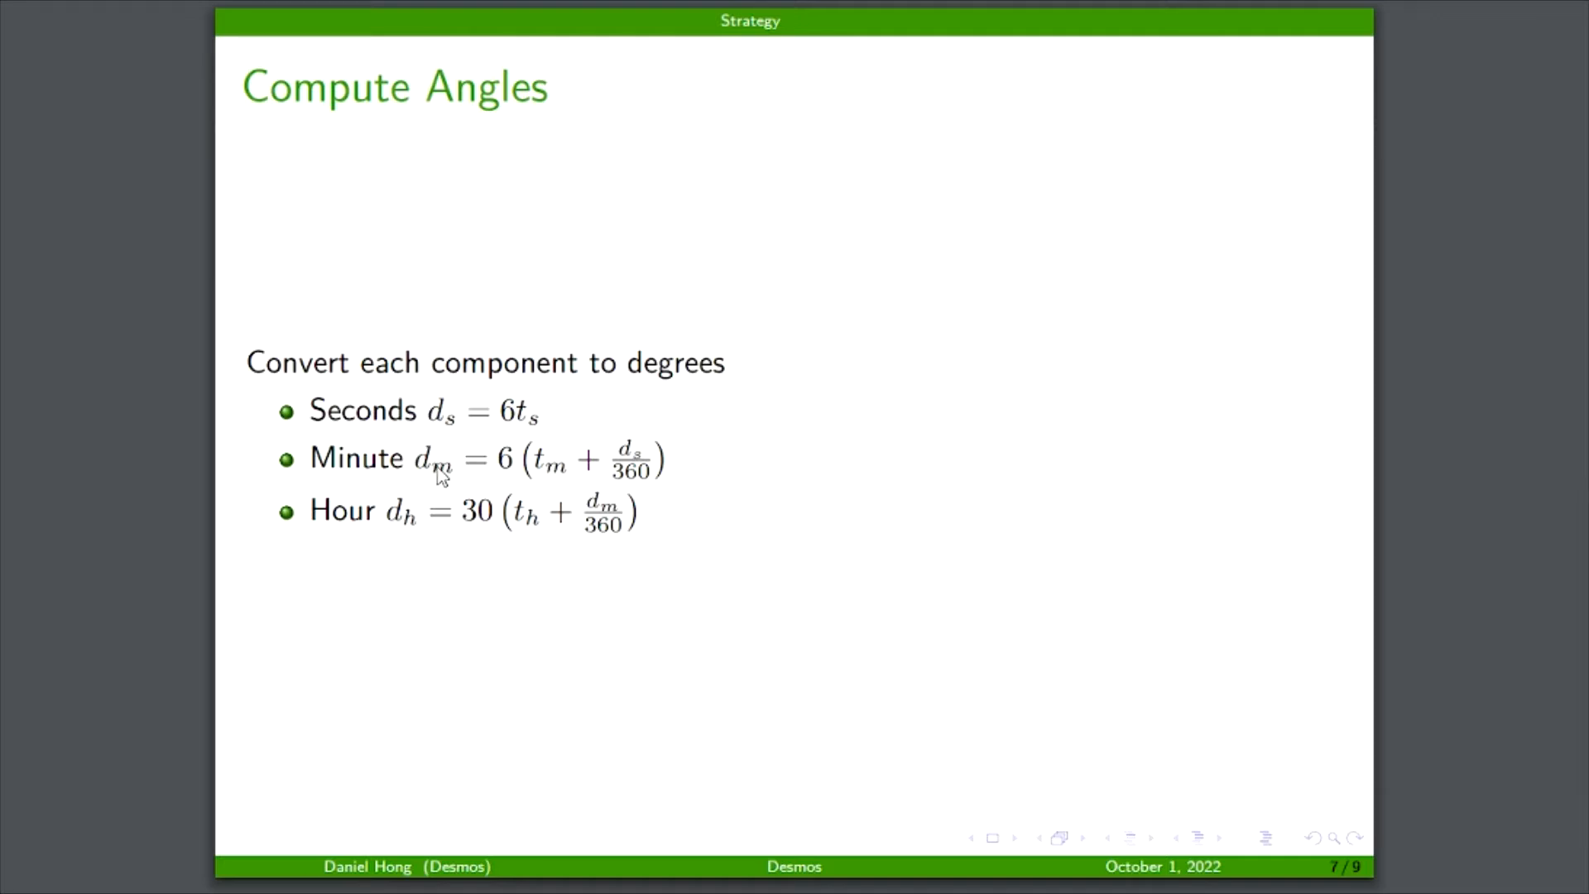
mouse_move(380, 523)
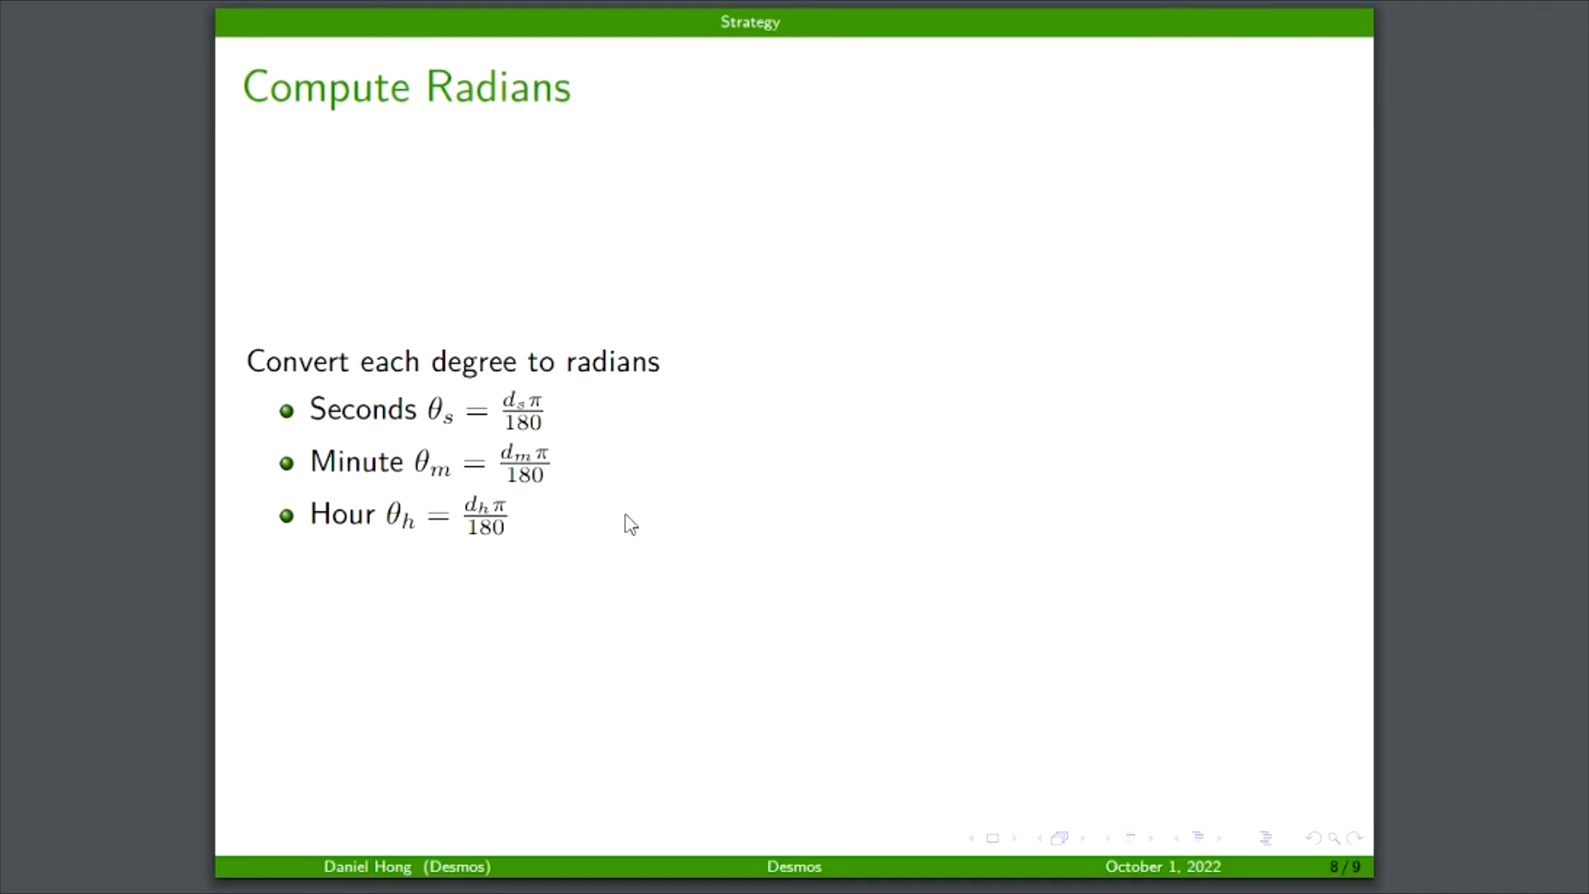
mouse_move(619, 503)
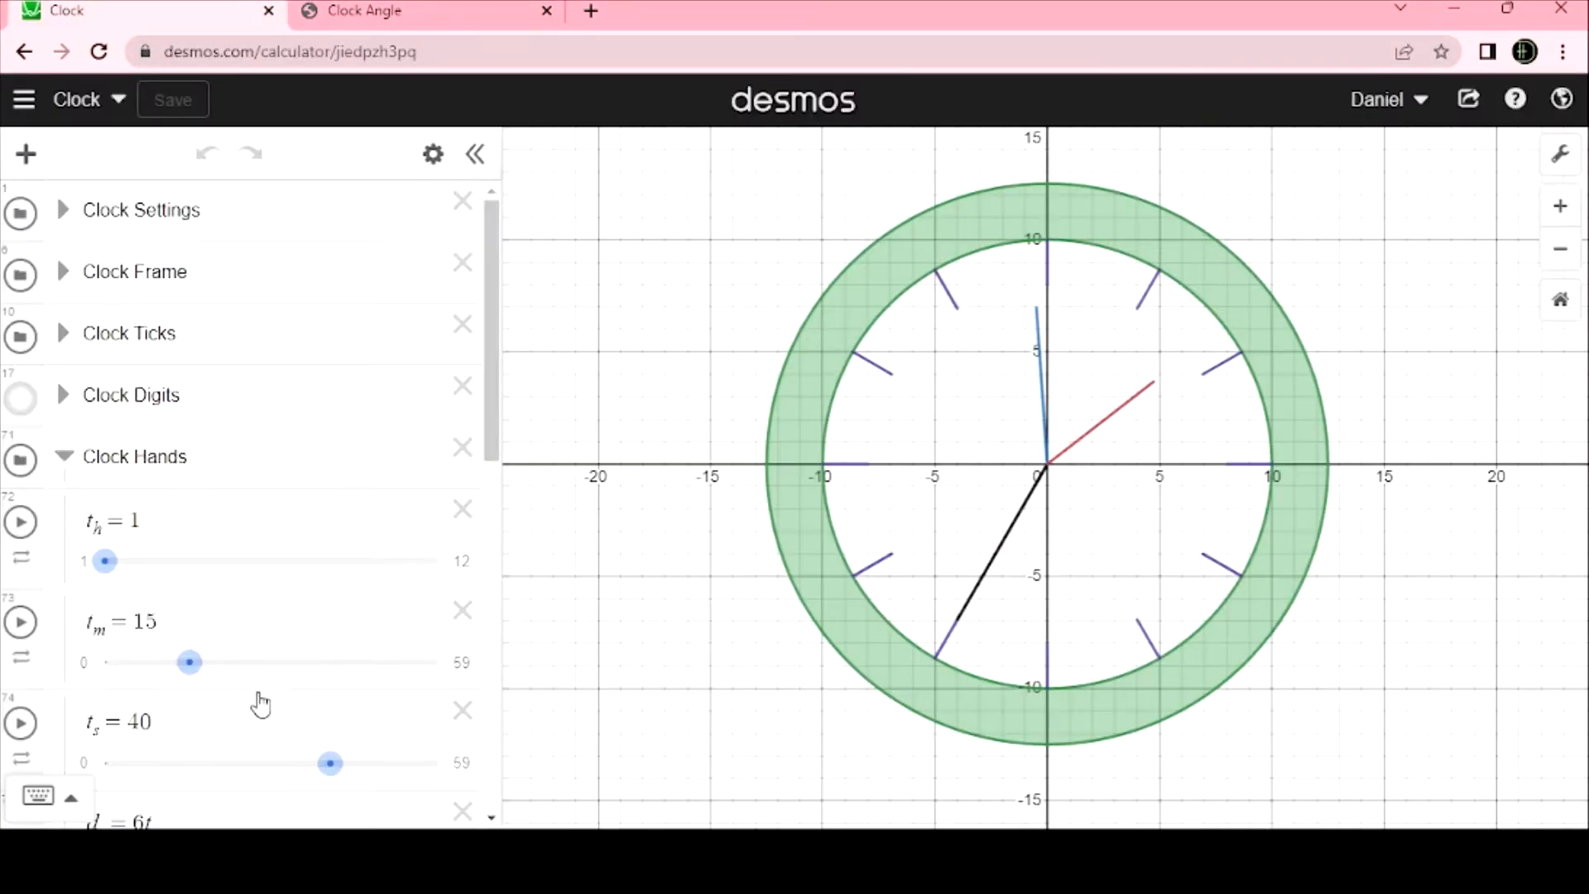
scroll("down", 3)
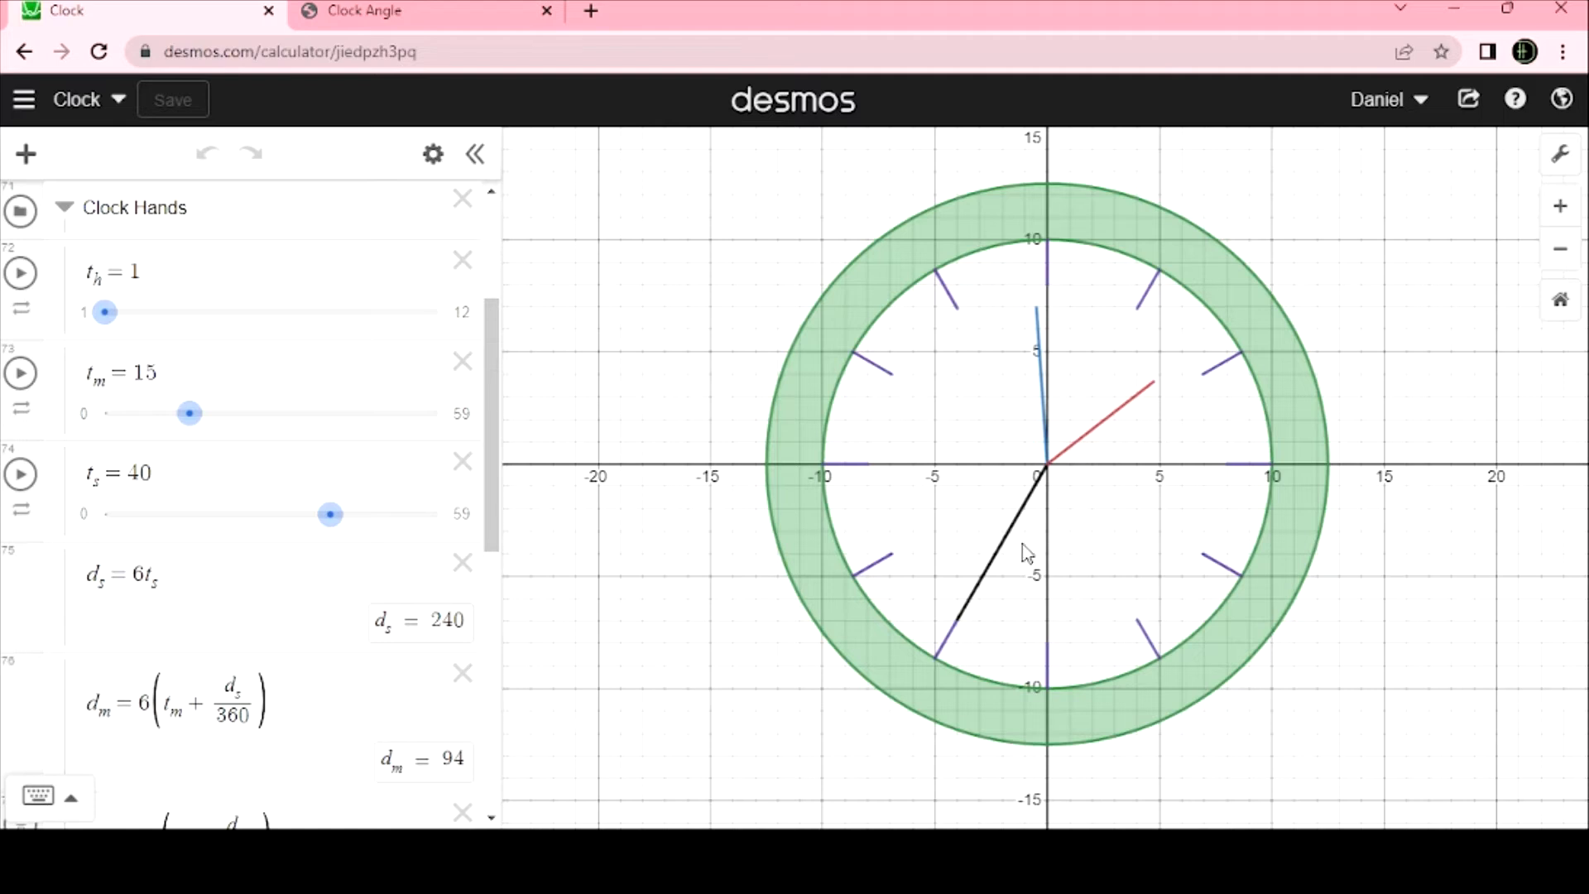
mouse_move(978, 643)
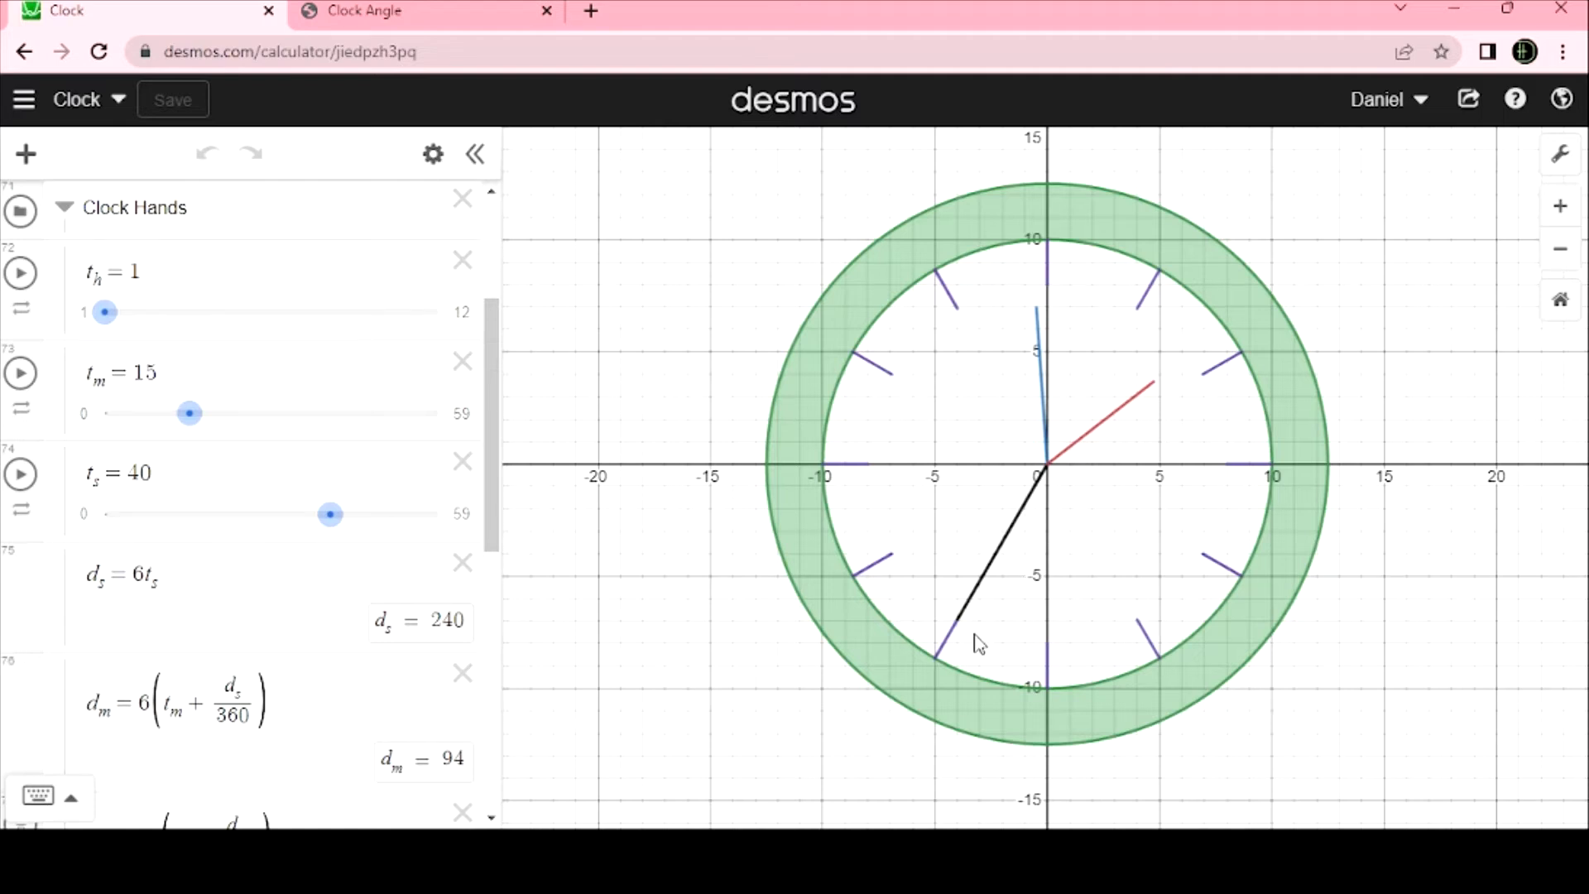
mouse_move(1036, 330)
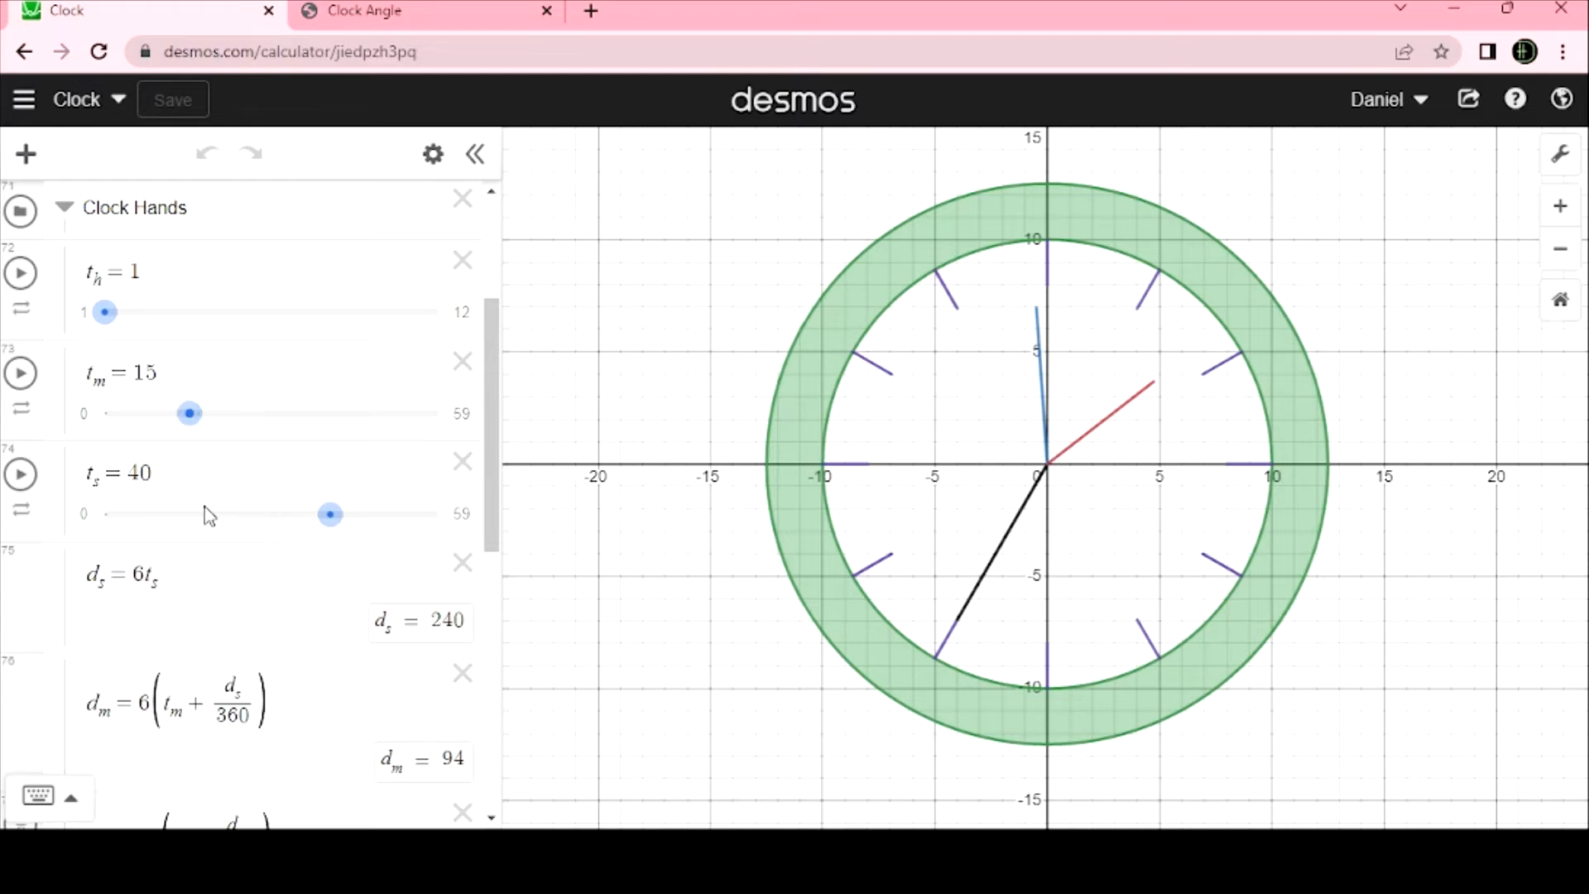
scroll("down", 3)
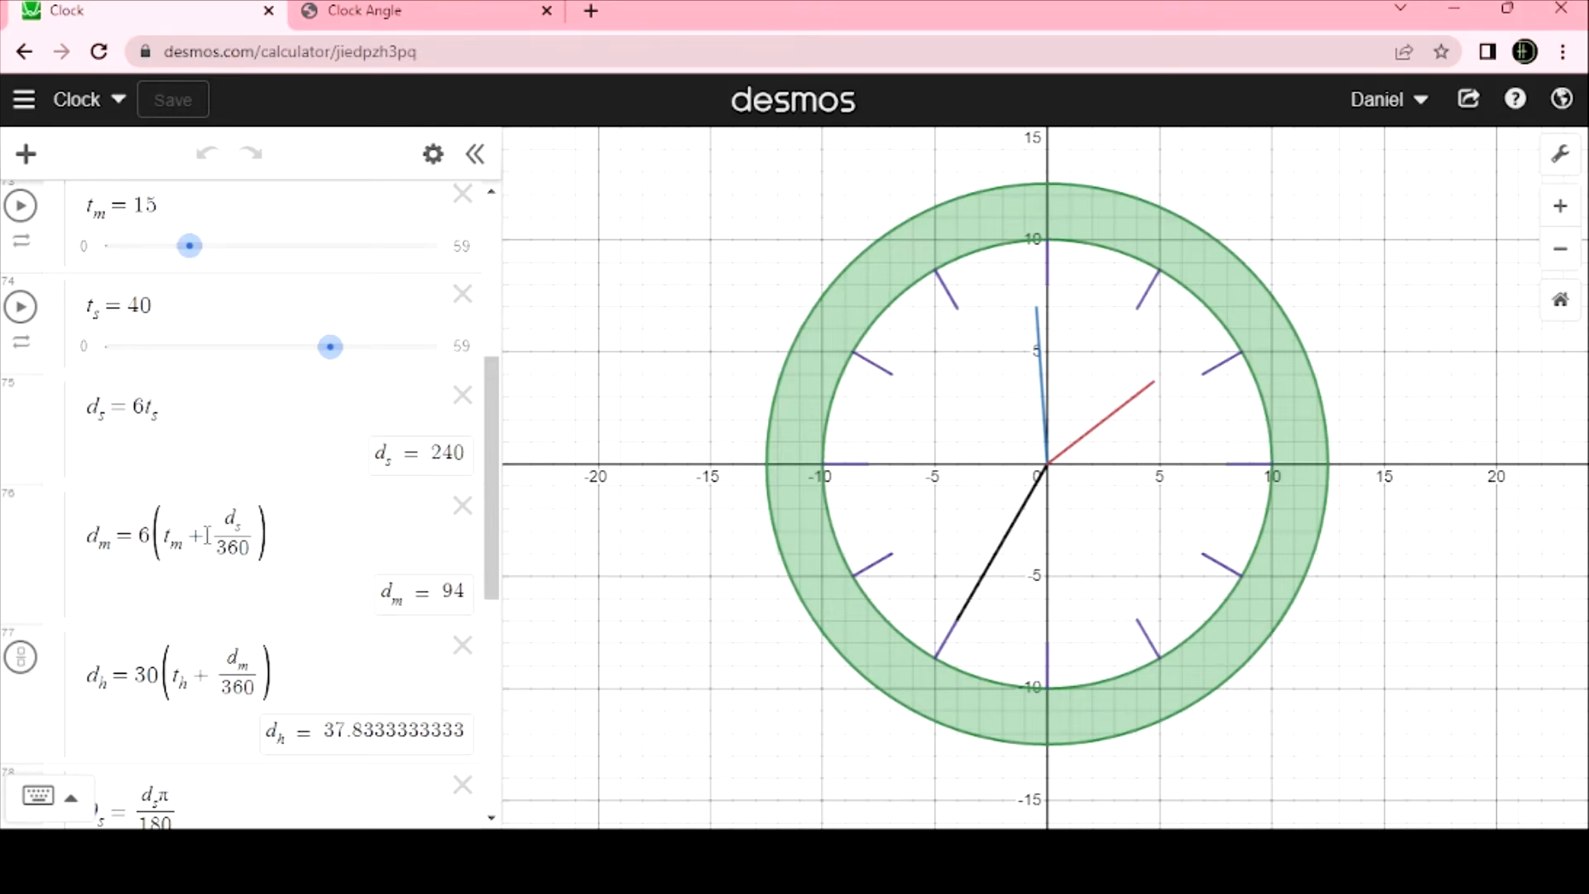
scroll("down", 3)
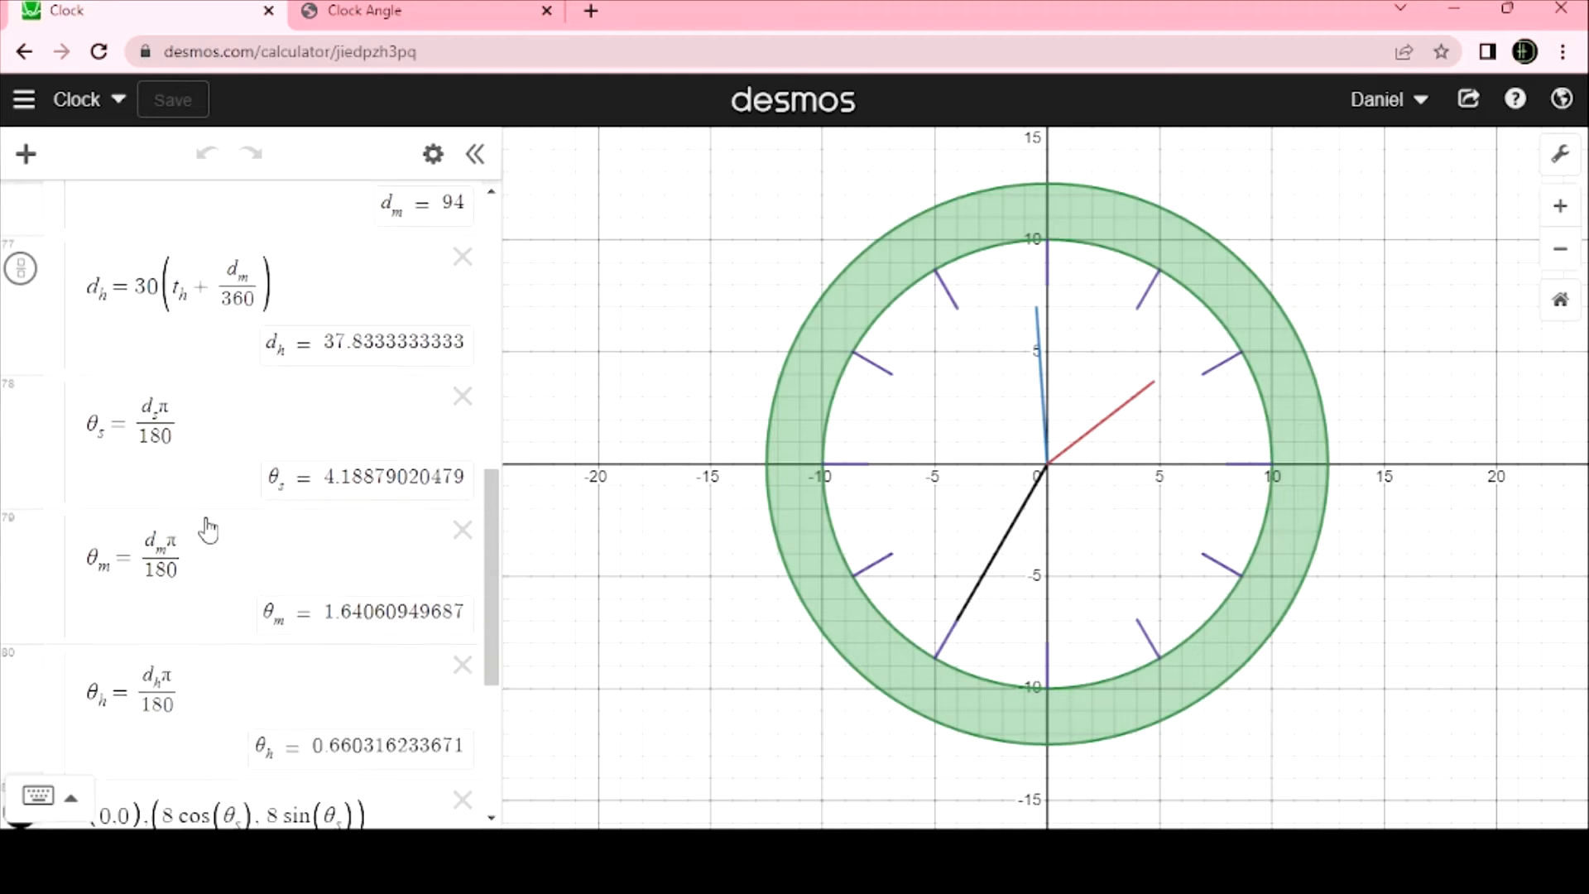
scroll("down", 3)
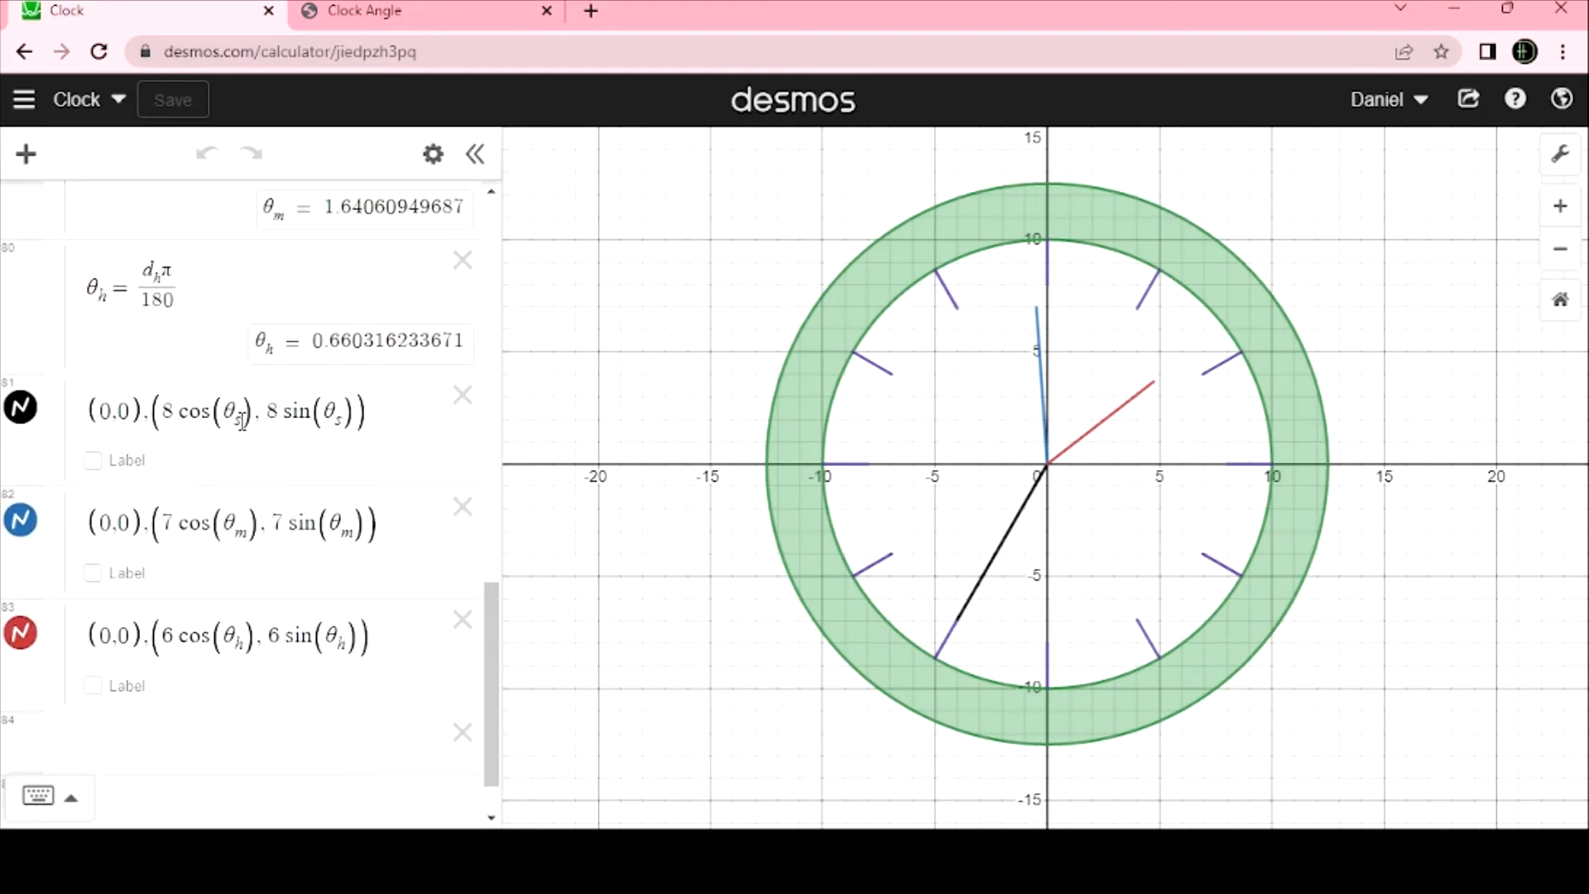
mouse_move(232, 402)
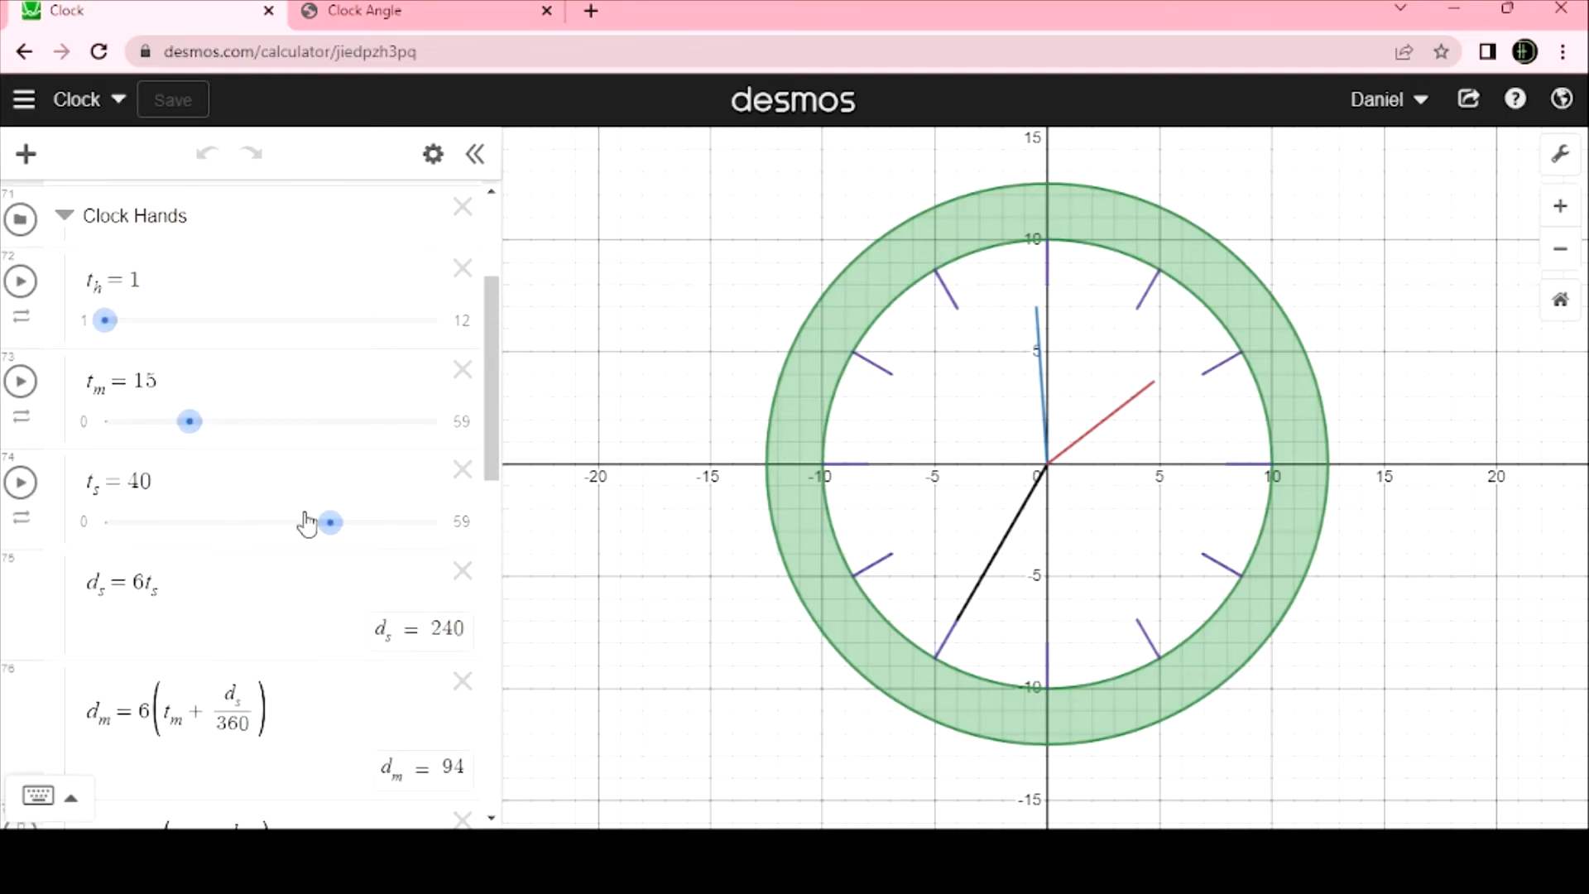
Lower the t_s slider from 40 to 17.8 so the black second hand swings to its new angle.
left_click_drag(328, 521, 308, 521)
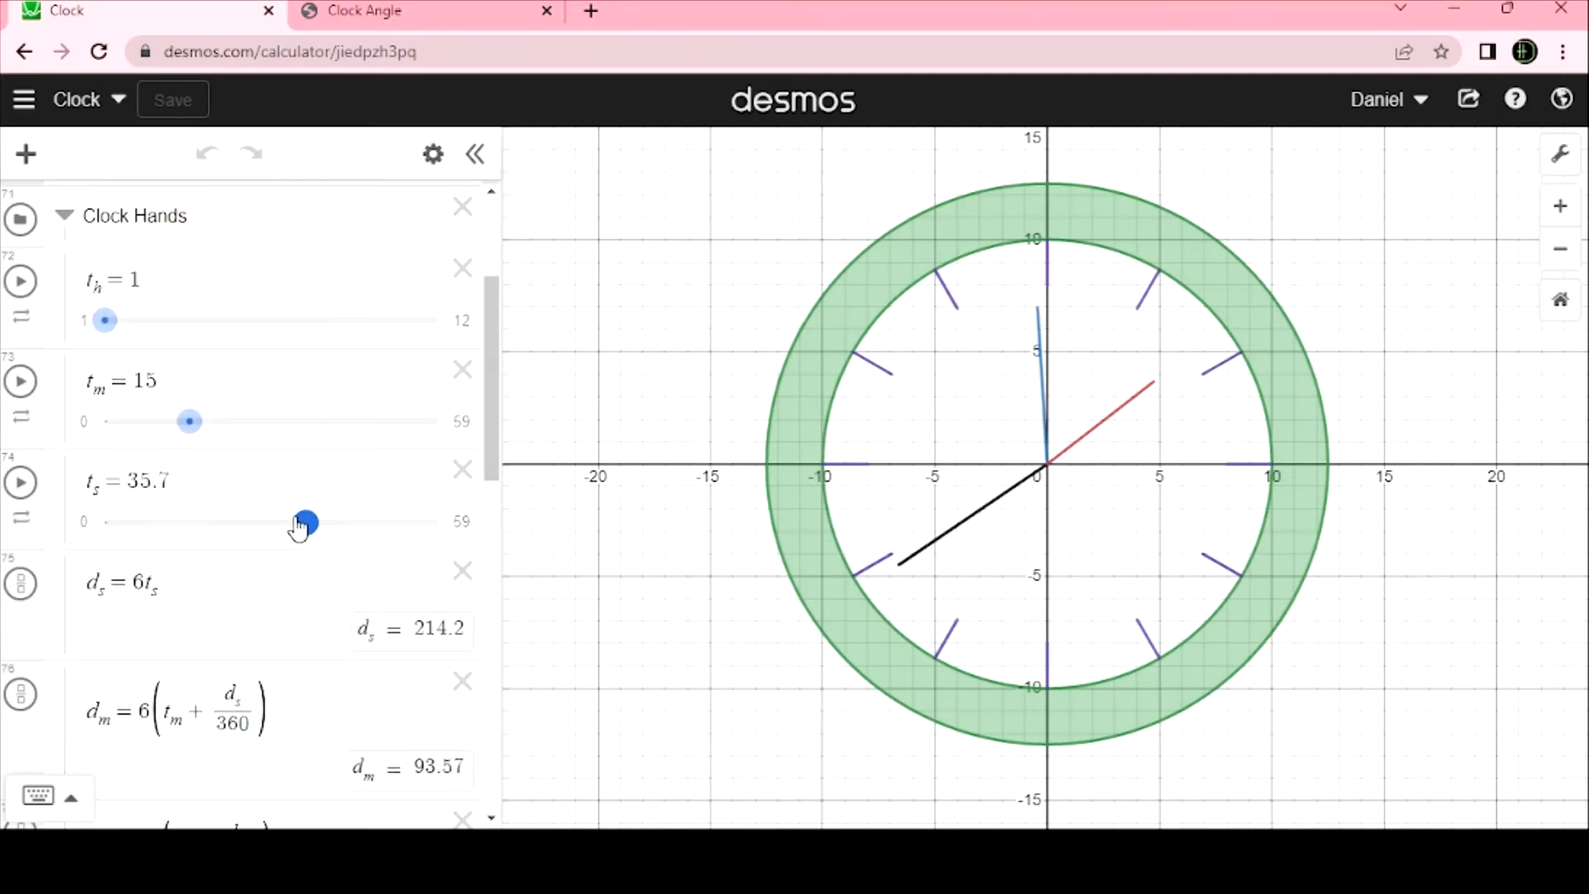
left_click_drag(308, 522, 257, 522)
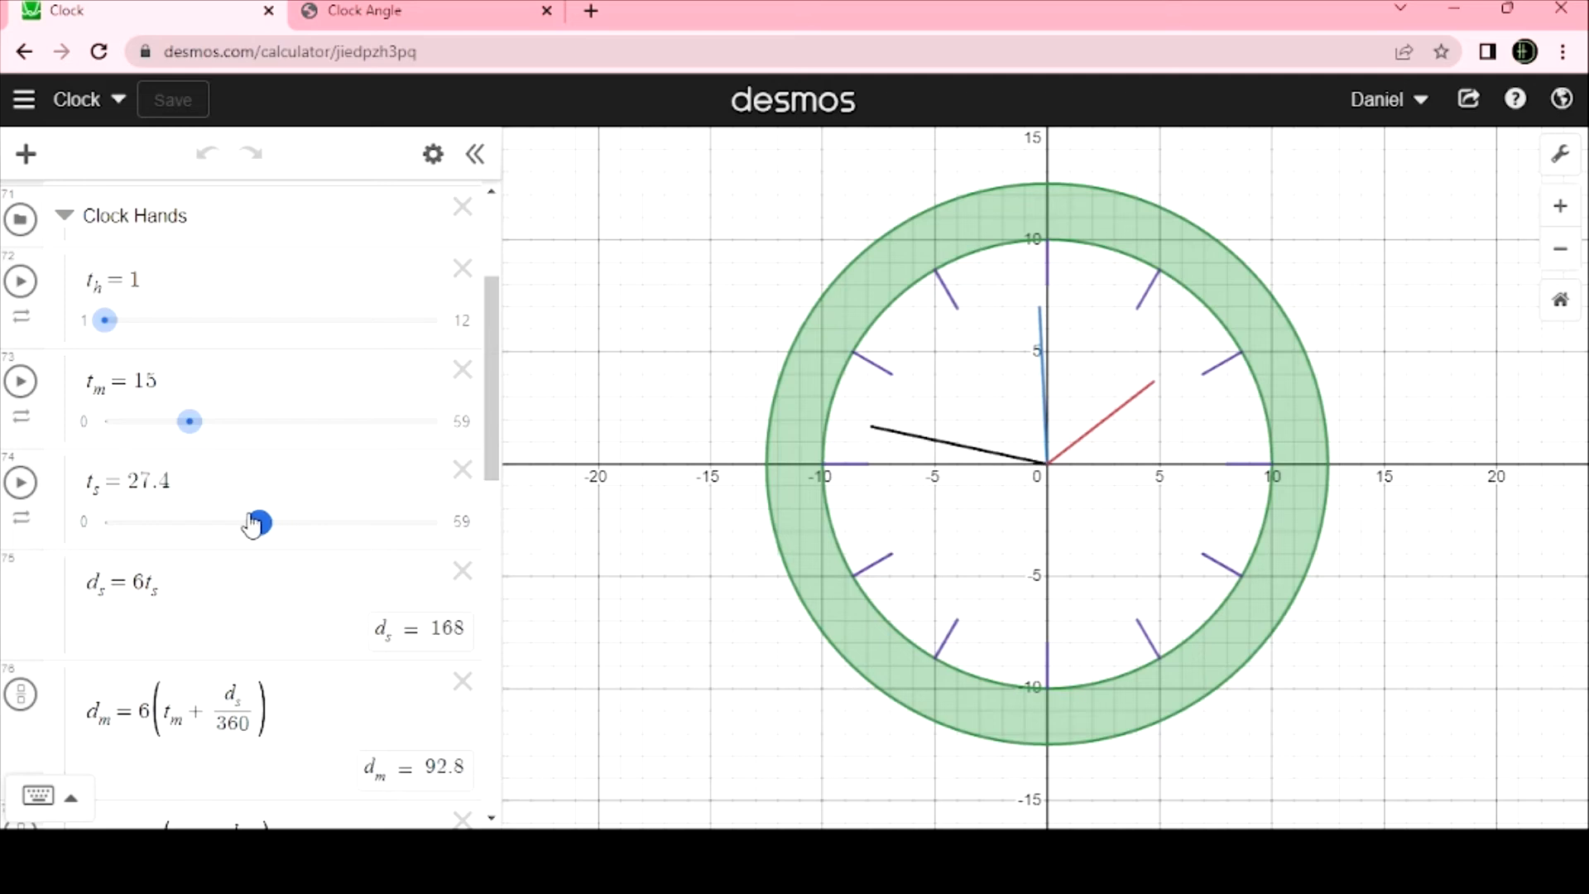
left_click_drag(262, 521, 209, 521)
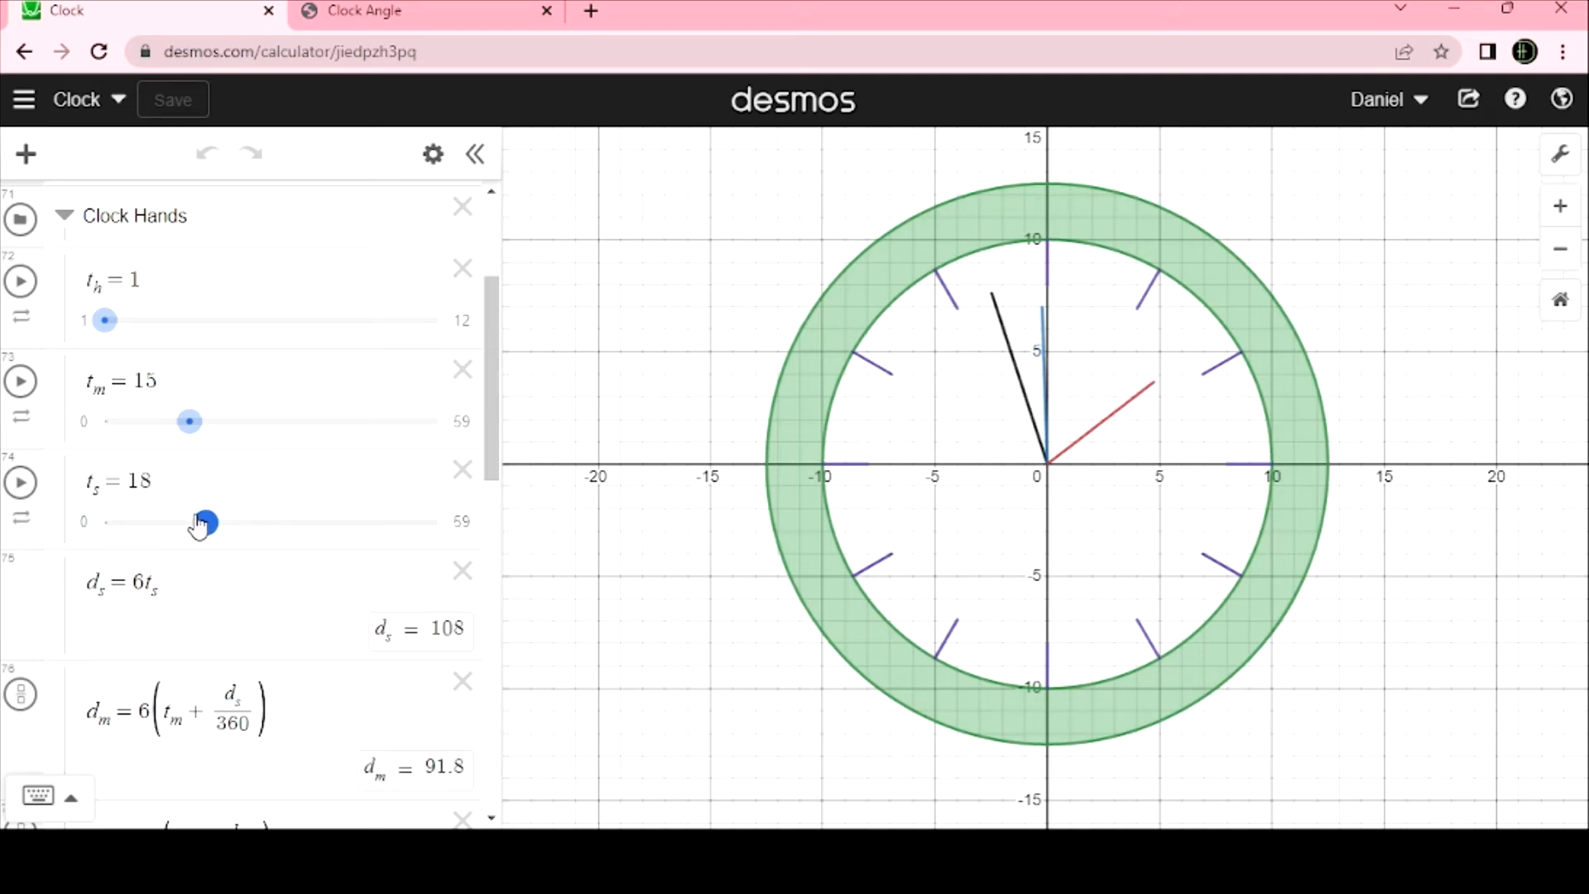
left_click_drag(210, 522, 208, 521)
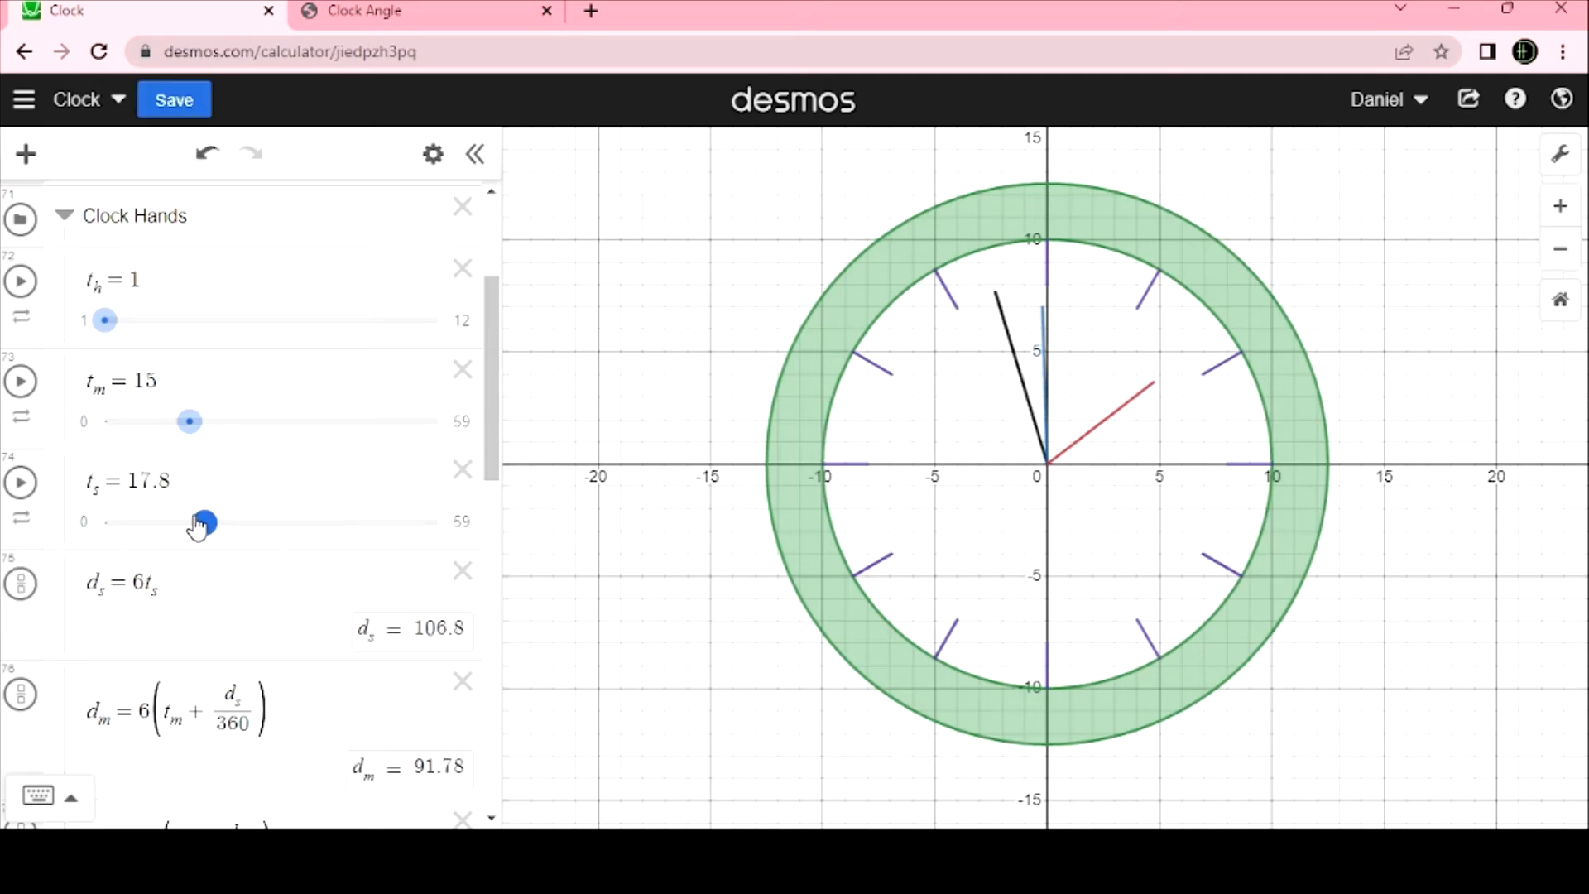
mouse_move(1166, 452)
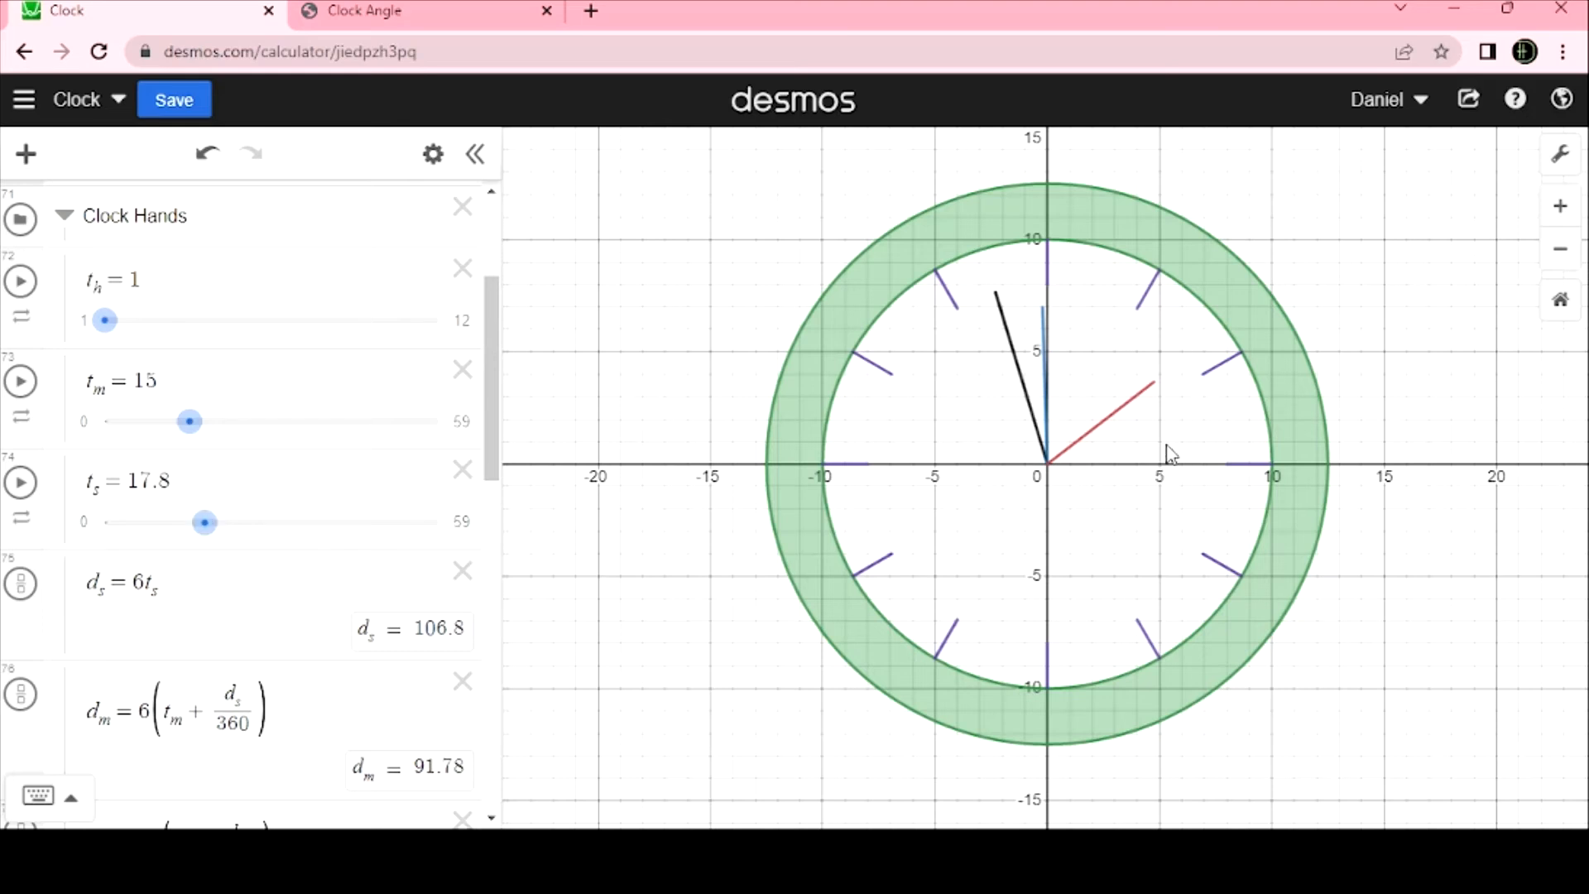
mouse_move(1131, 414)
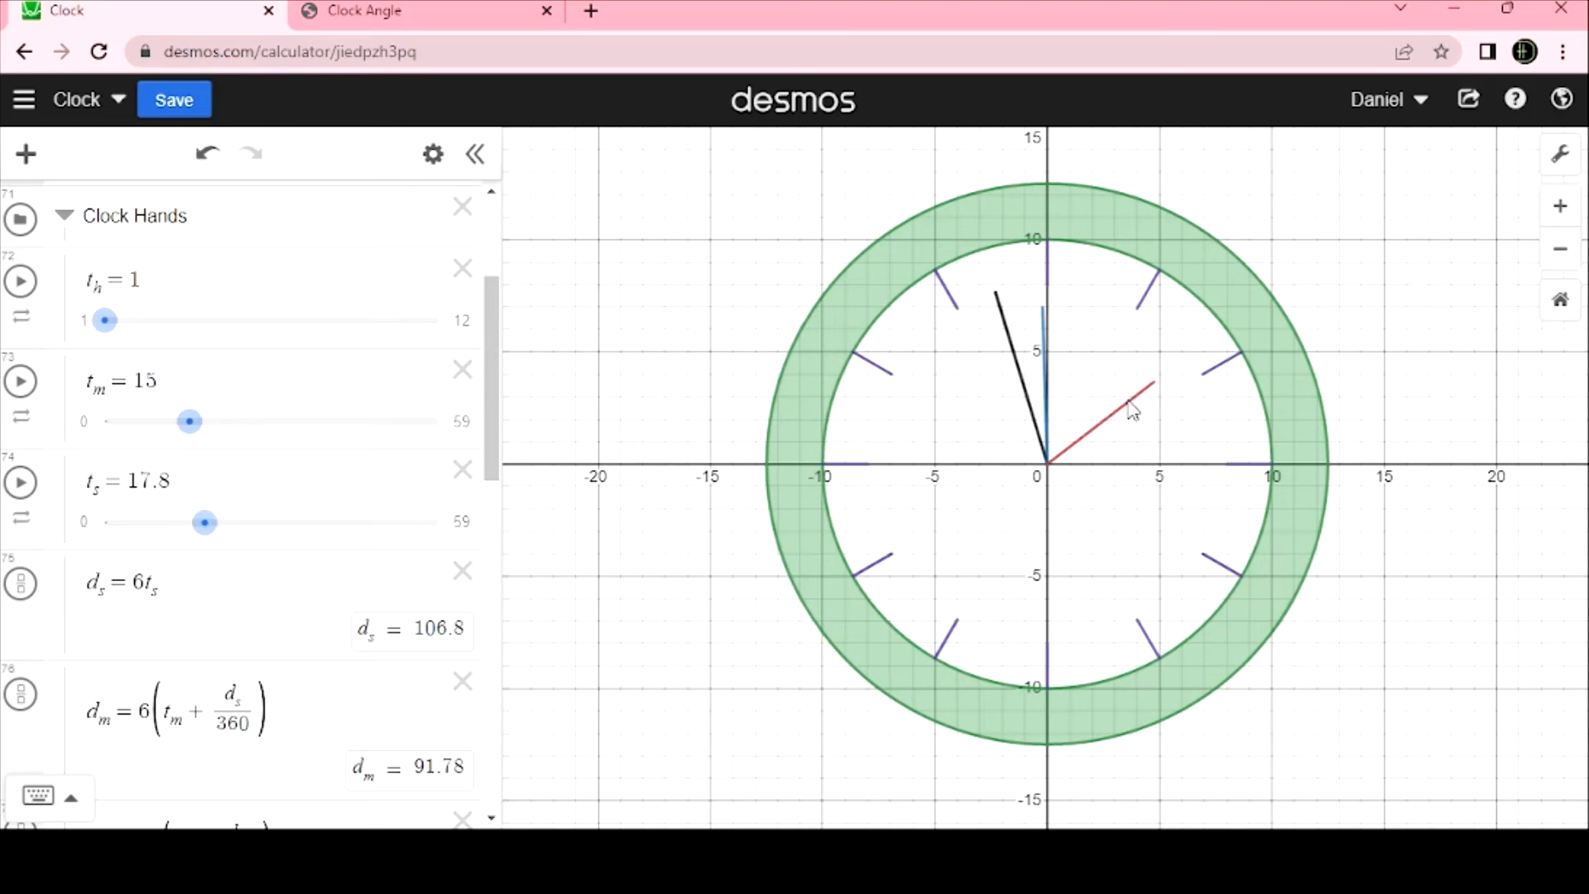
mouse_move(228, 662)
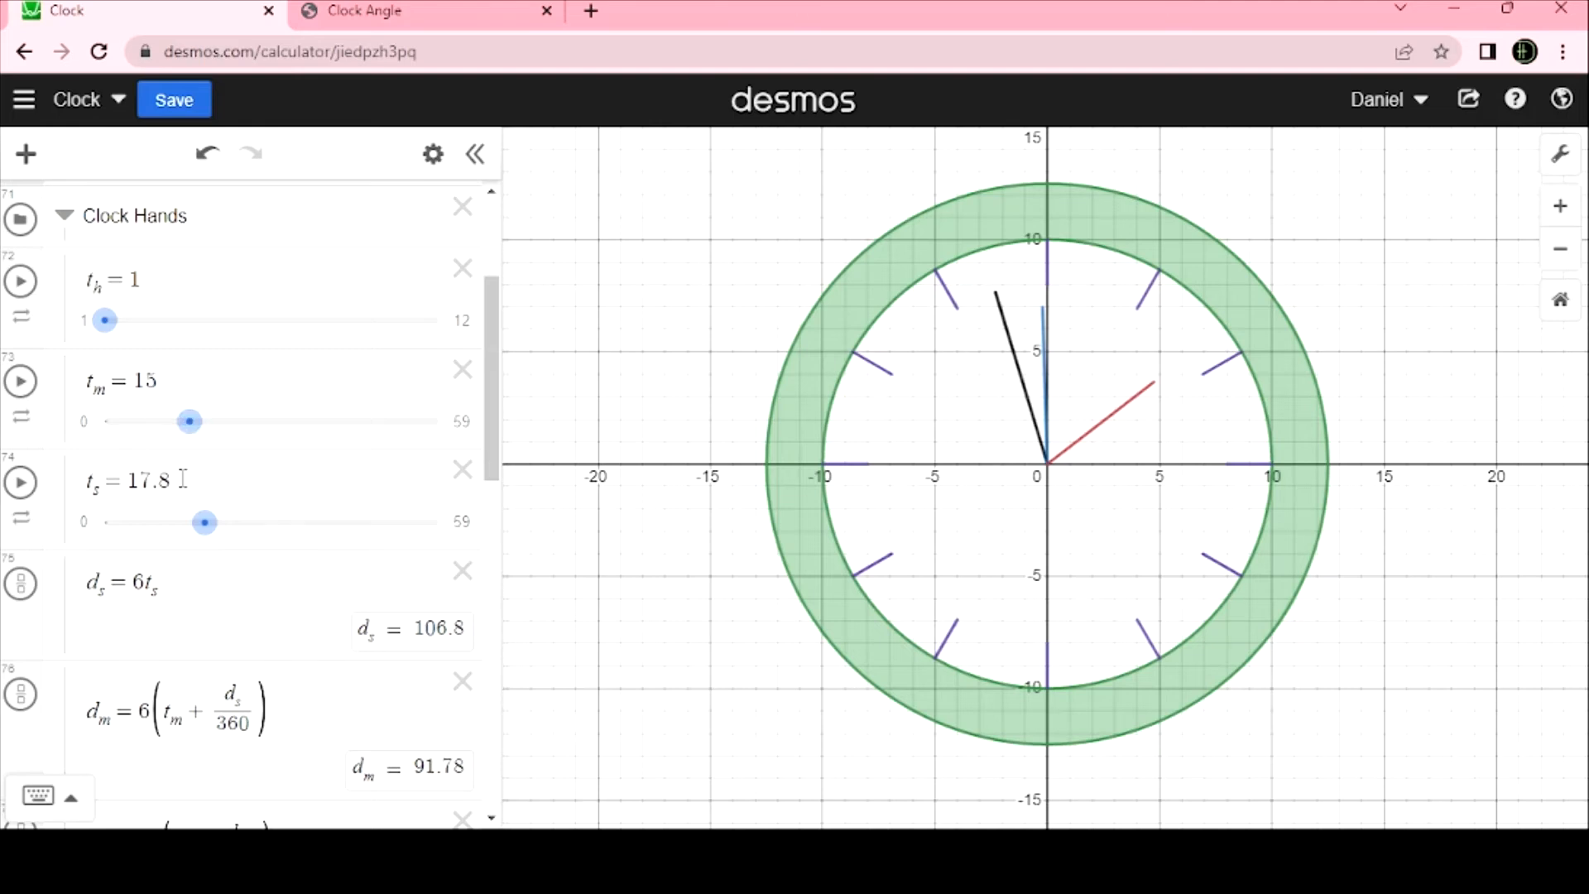
Sweep the t_m slider up from 20 through 25.7 and 36 to 43, moving the blue minute hand.
left_click_drag(188, 421, 218, 421)
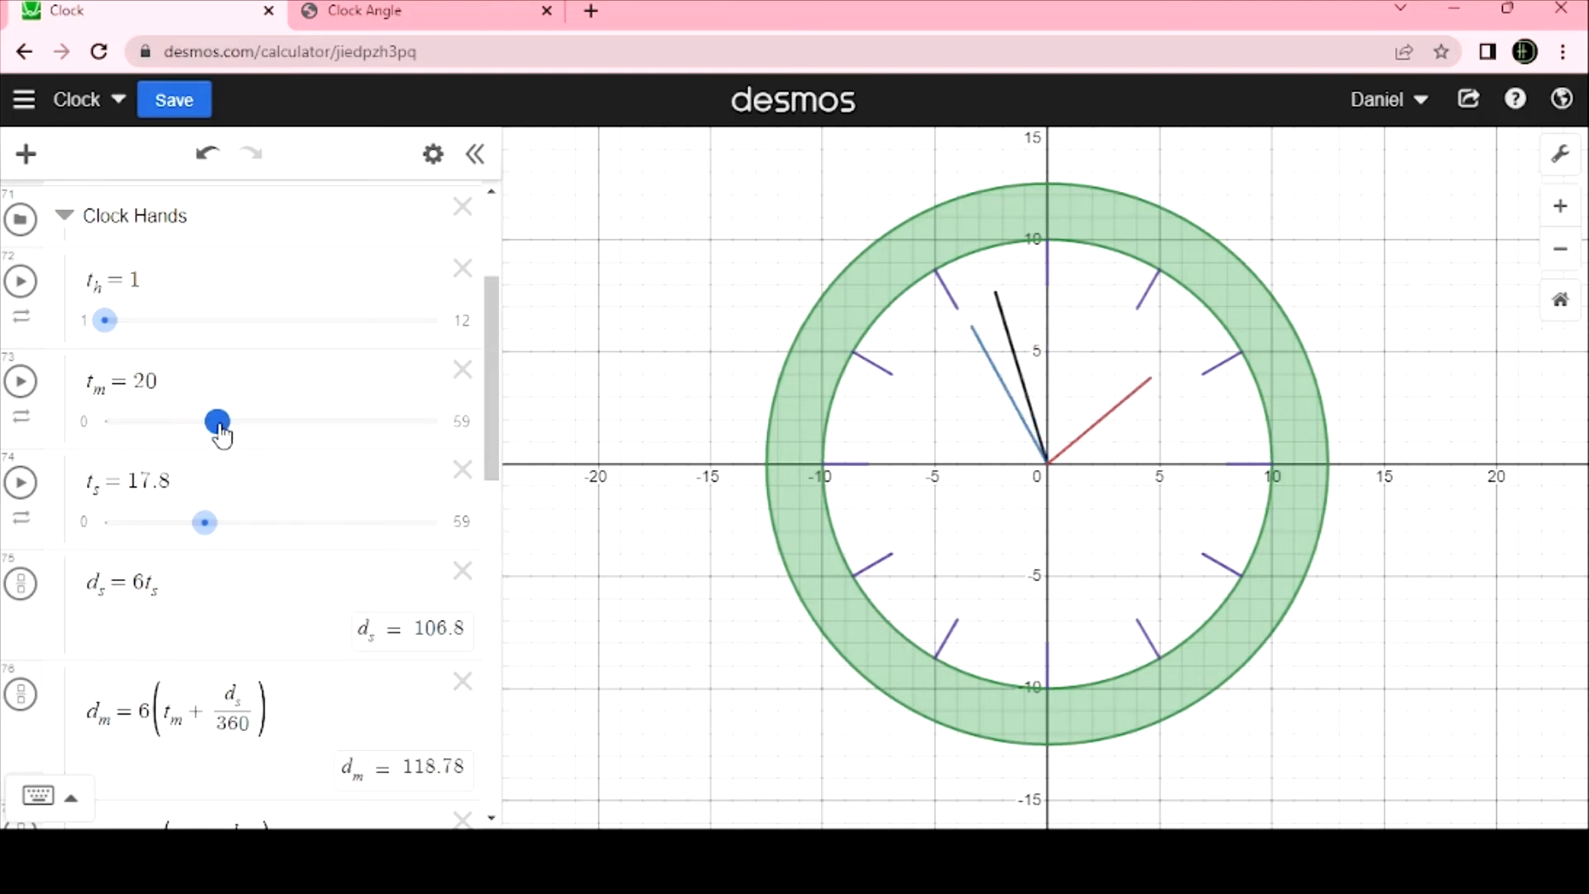
left_click_drag(217, 420, 227, 420)
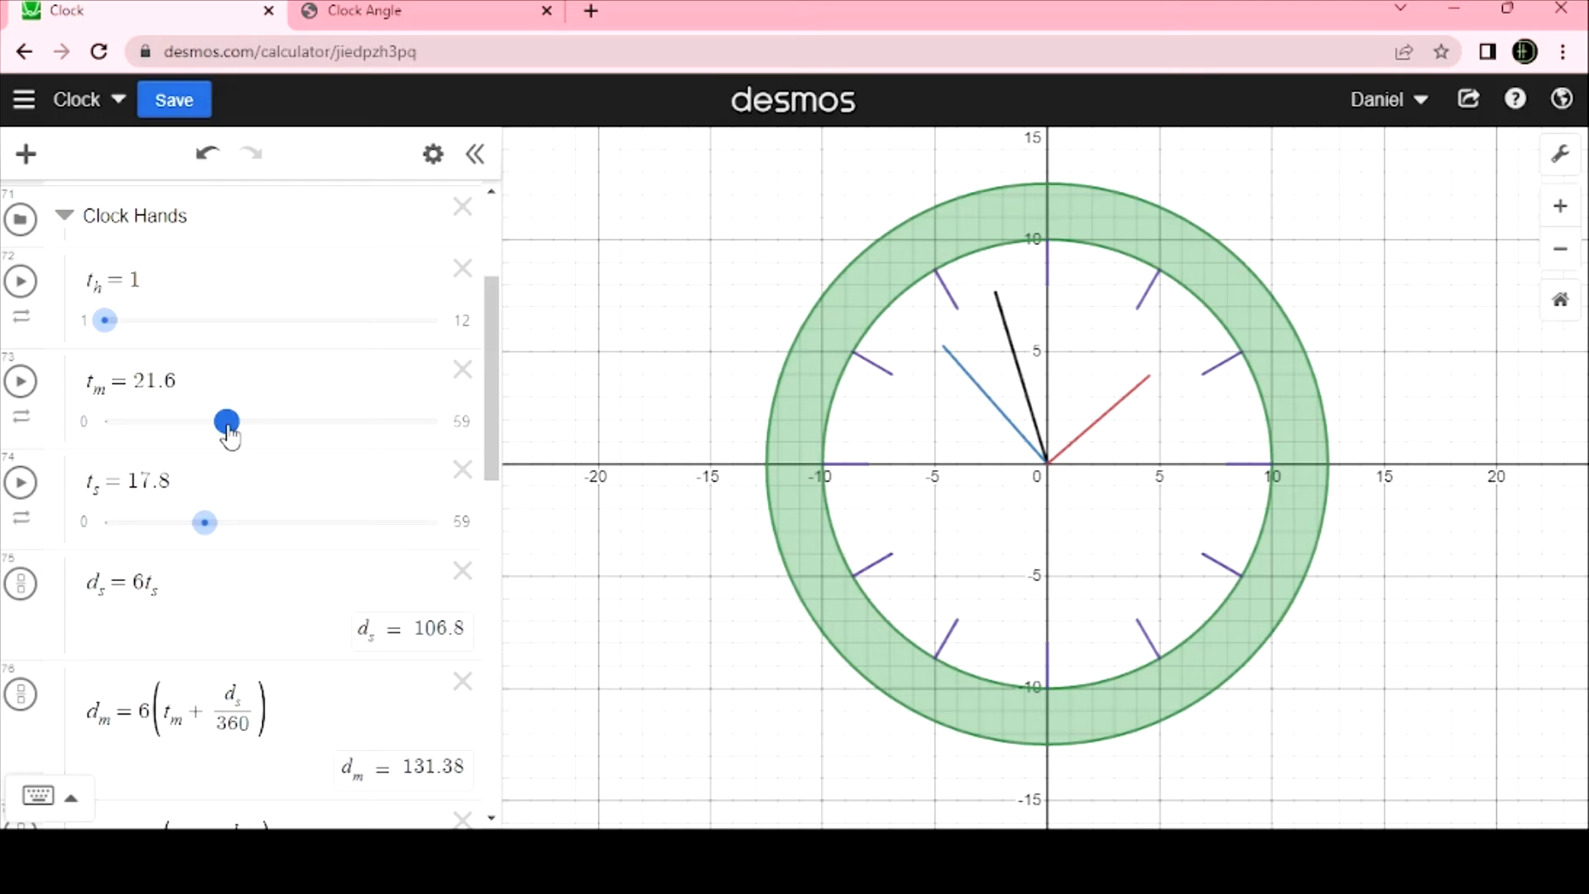
left_click_drag(227, 422, 250, 422)
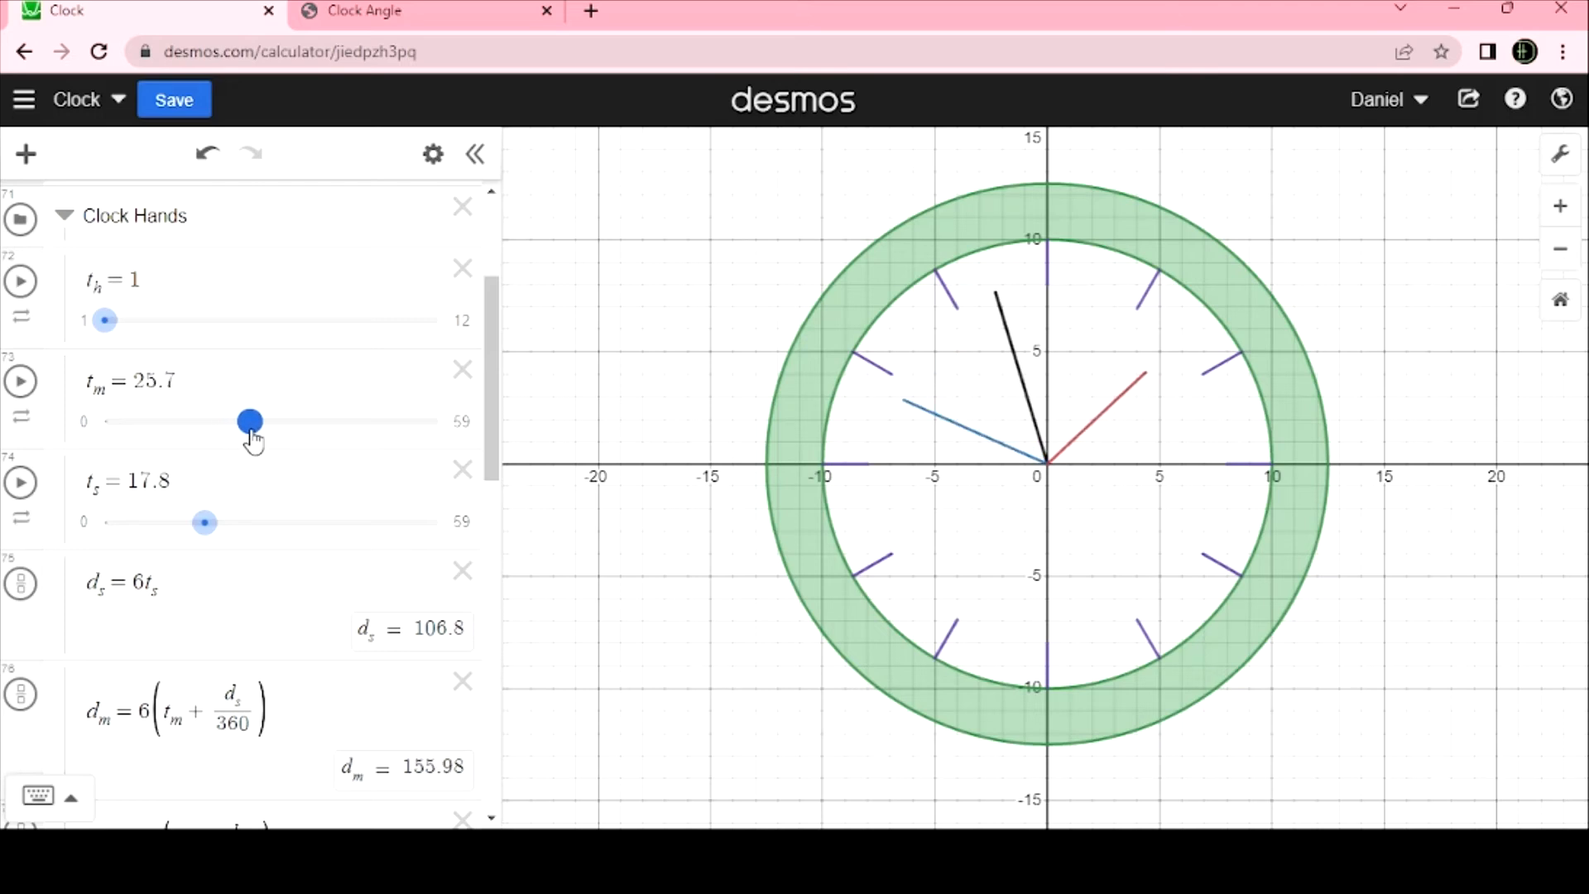
left_click_drag(250, 421, 308, 421)
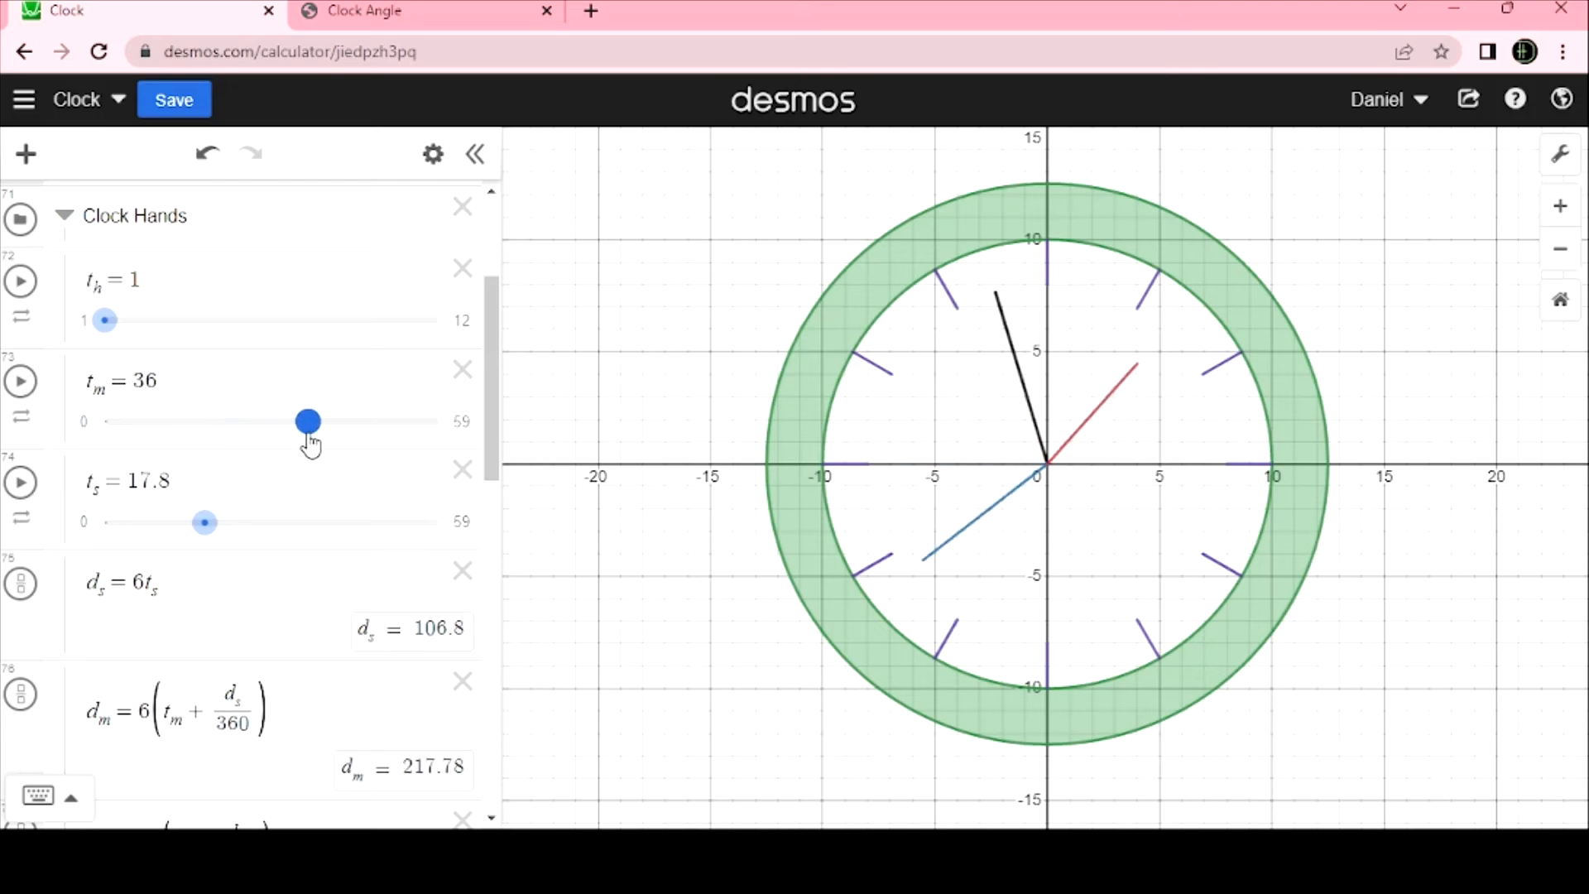
left_click_drag(308, 420, 347, 421)
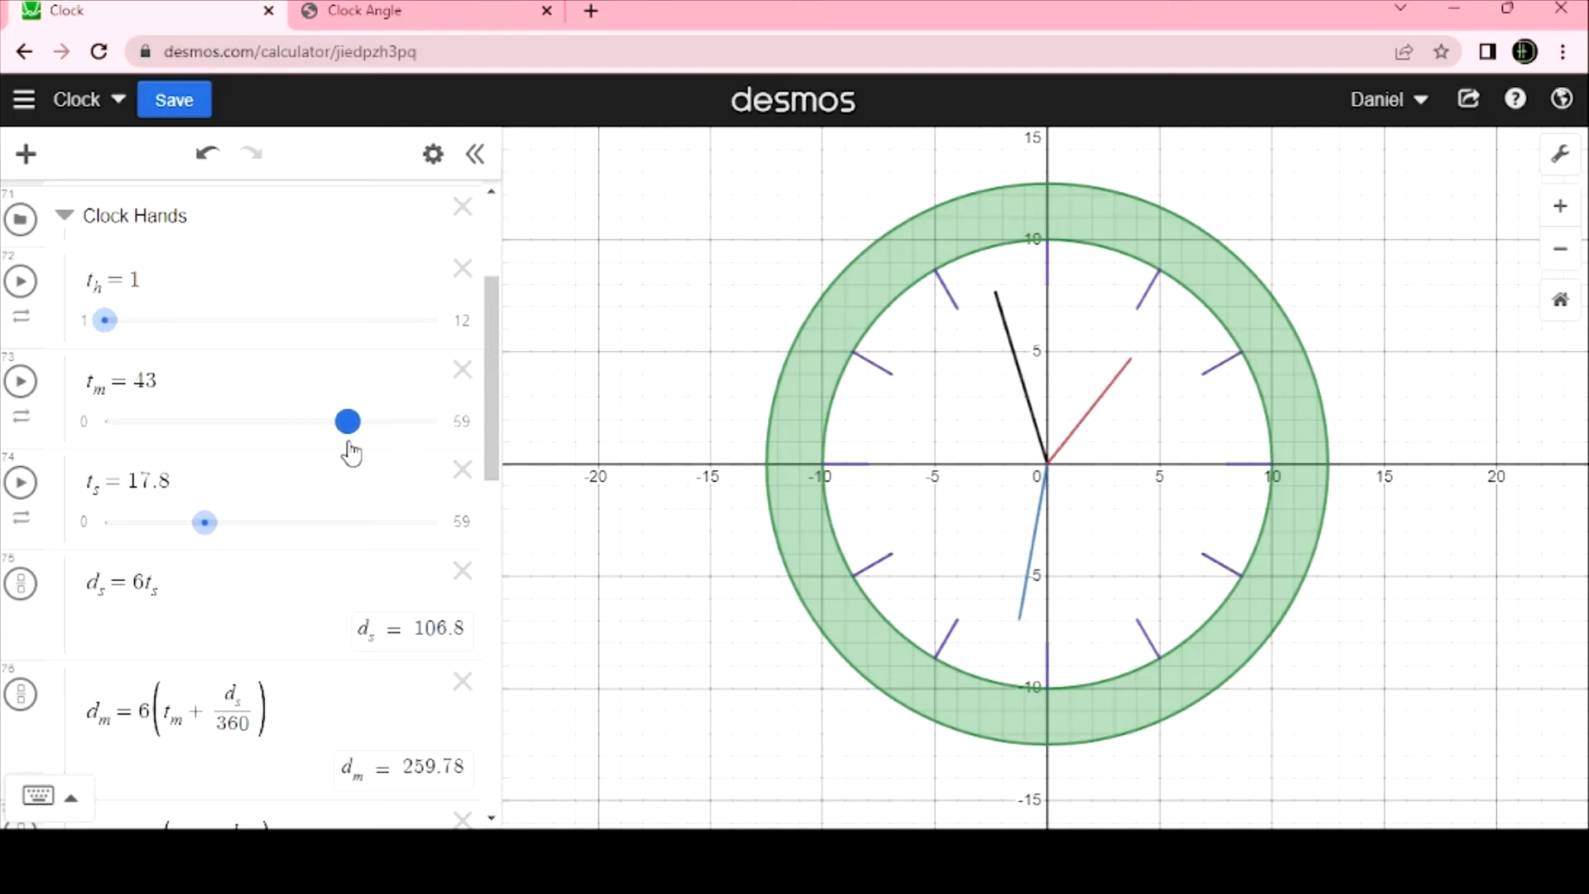
Bring t_m back down through 40, 31.5 and 23 to settle at 20.3.
left_click_drag(347, 422, 331, 422)
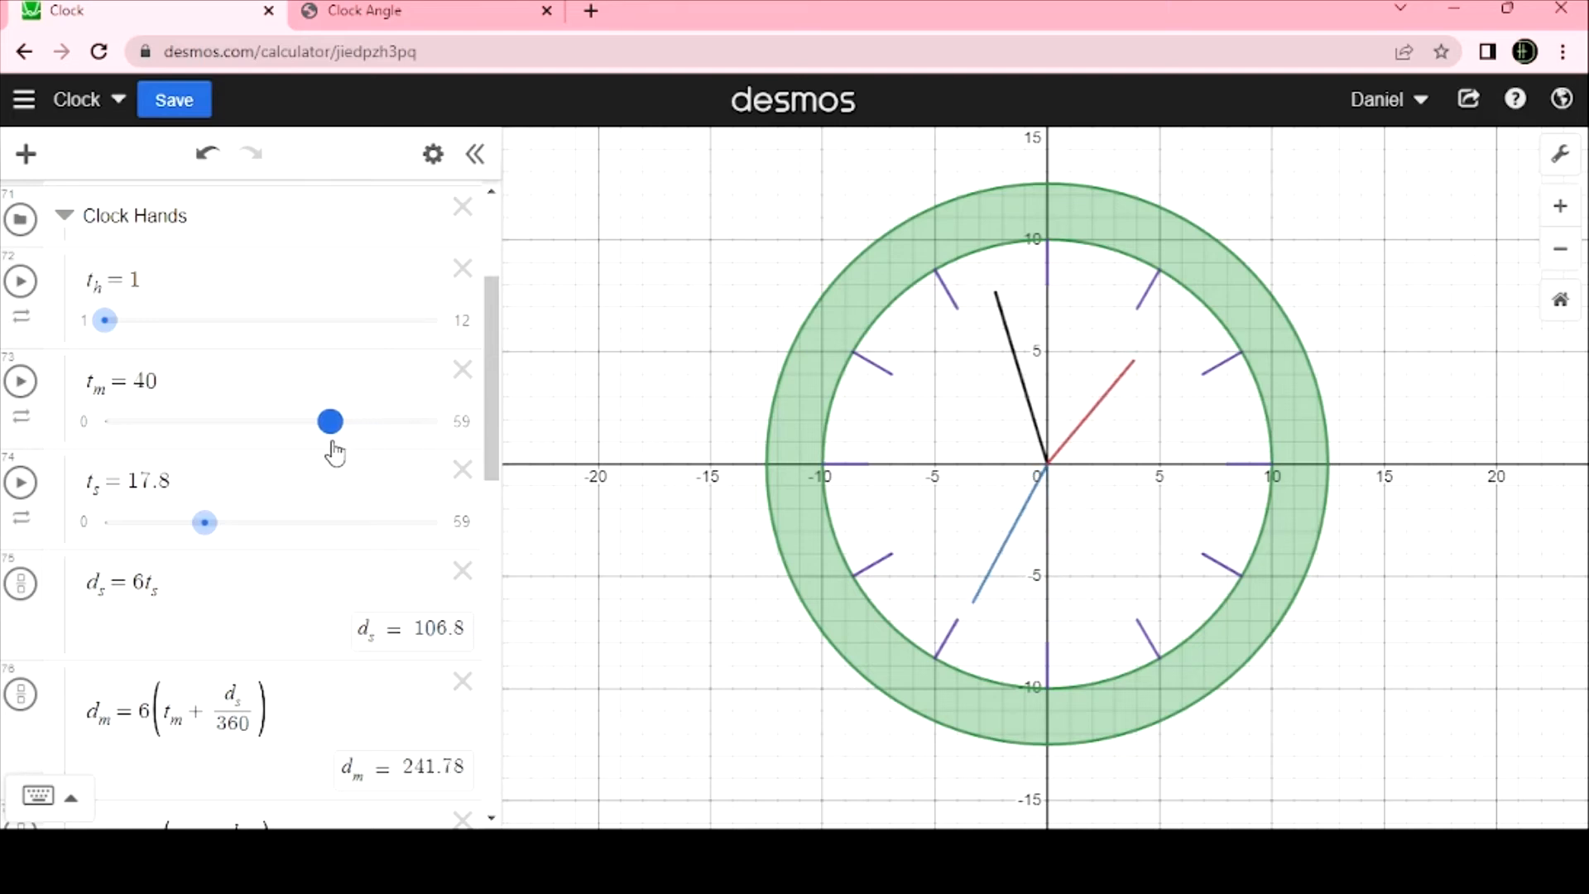
left_click_drag(329, 420, 326, 420)
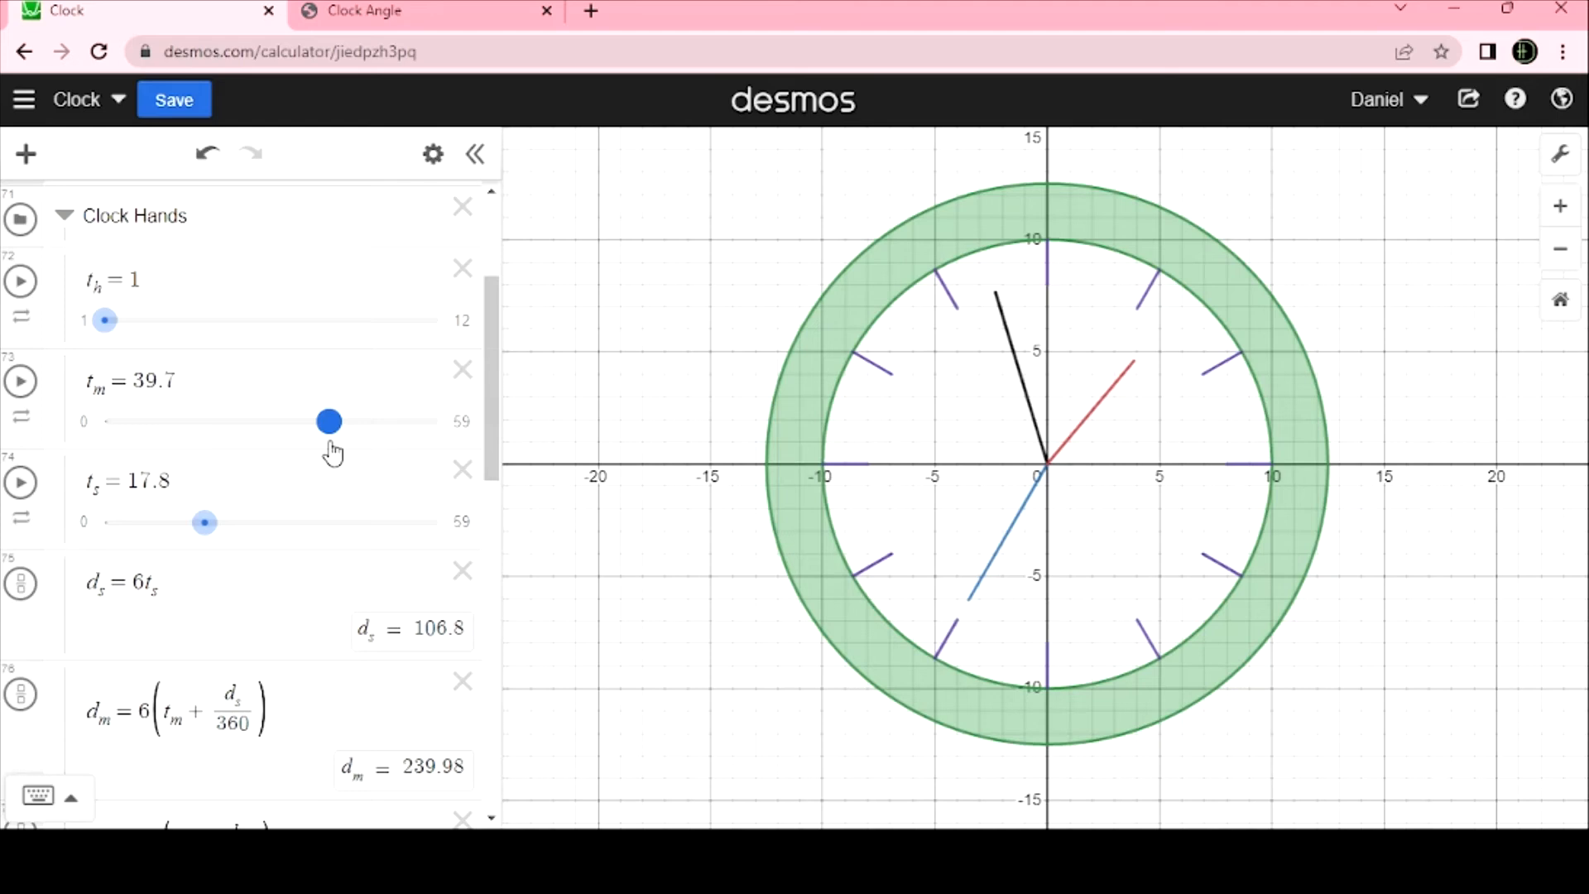
left_click_drag(328, 420, 283, 420)
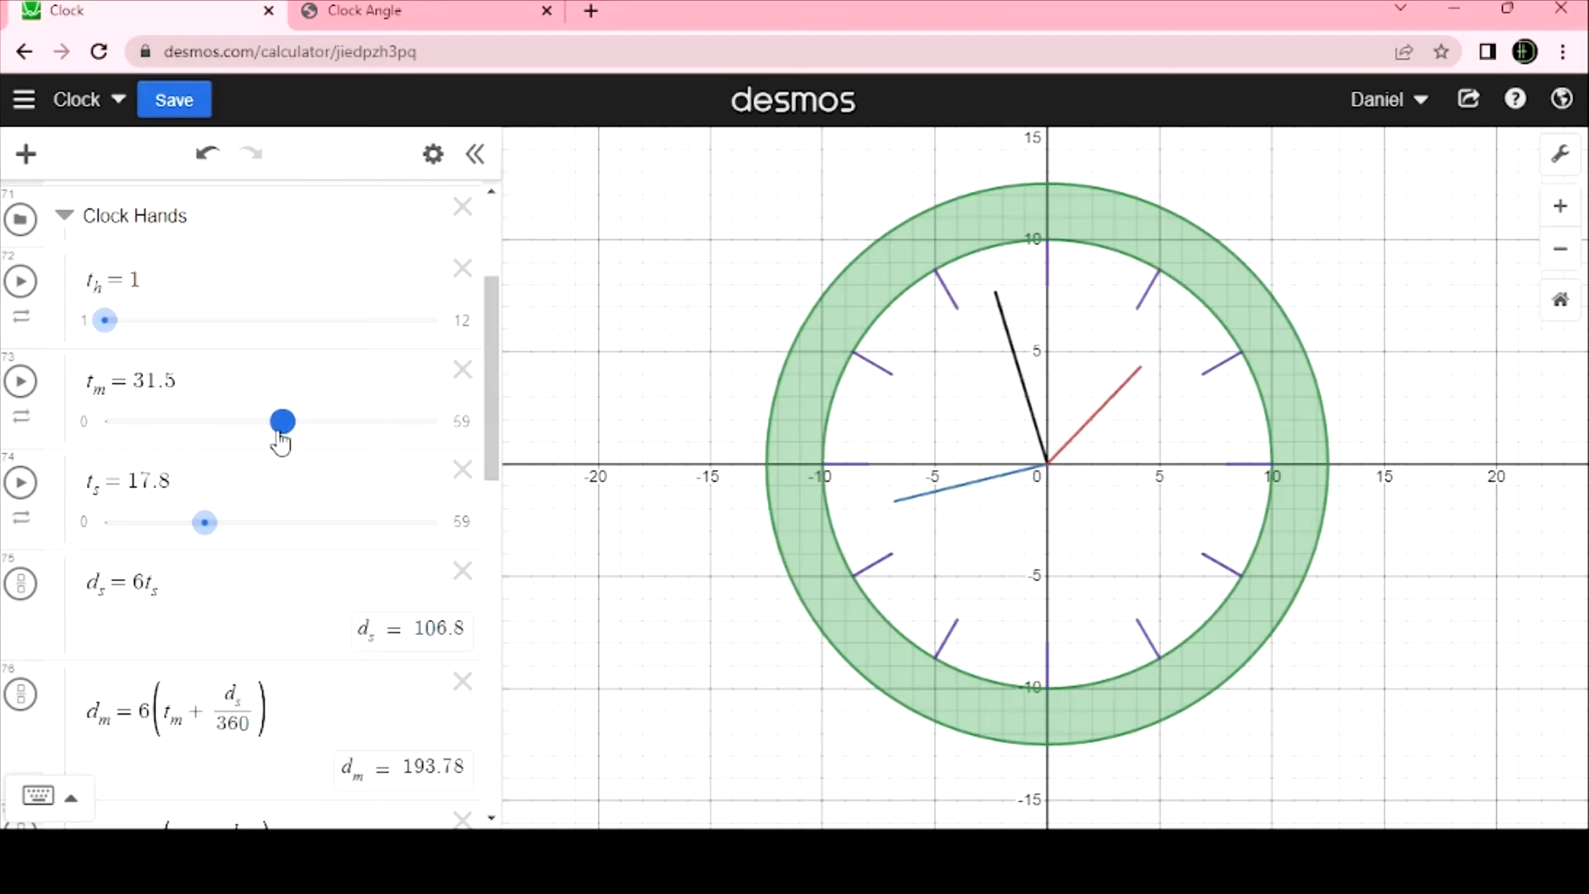
left_click_drag(282, 420, 233, 420)
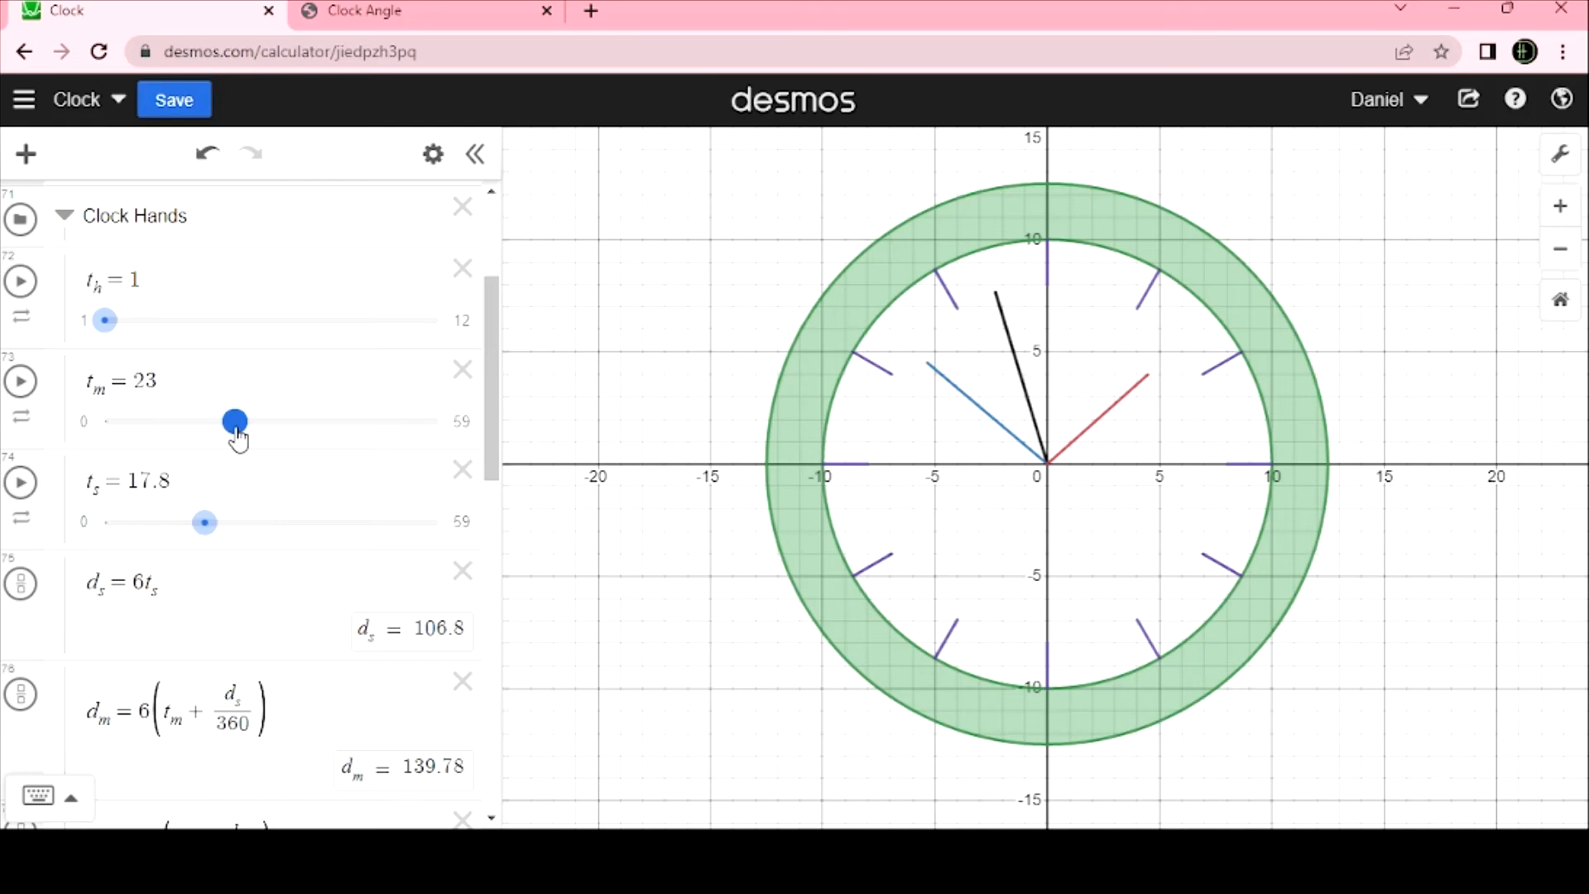
left_click_drag(233, 422, 220, 422)
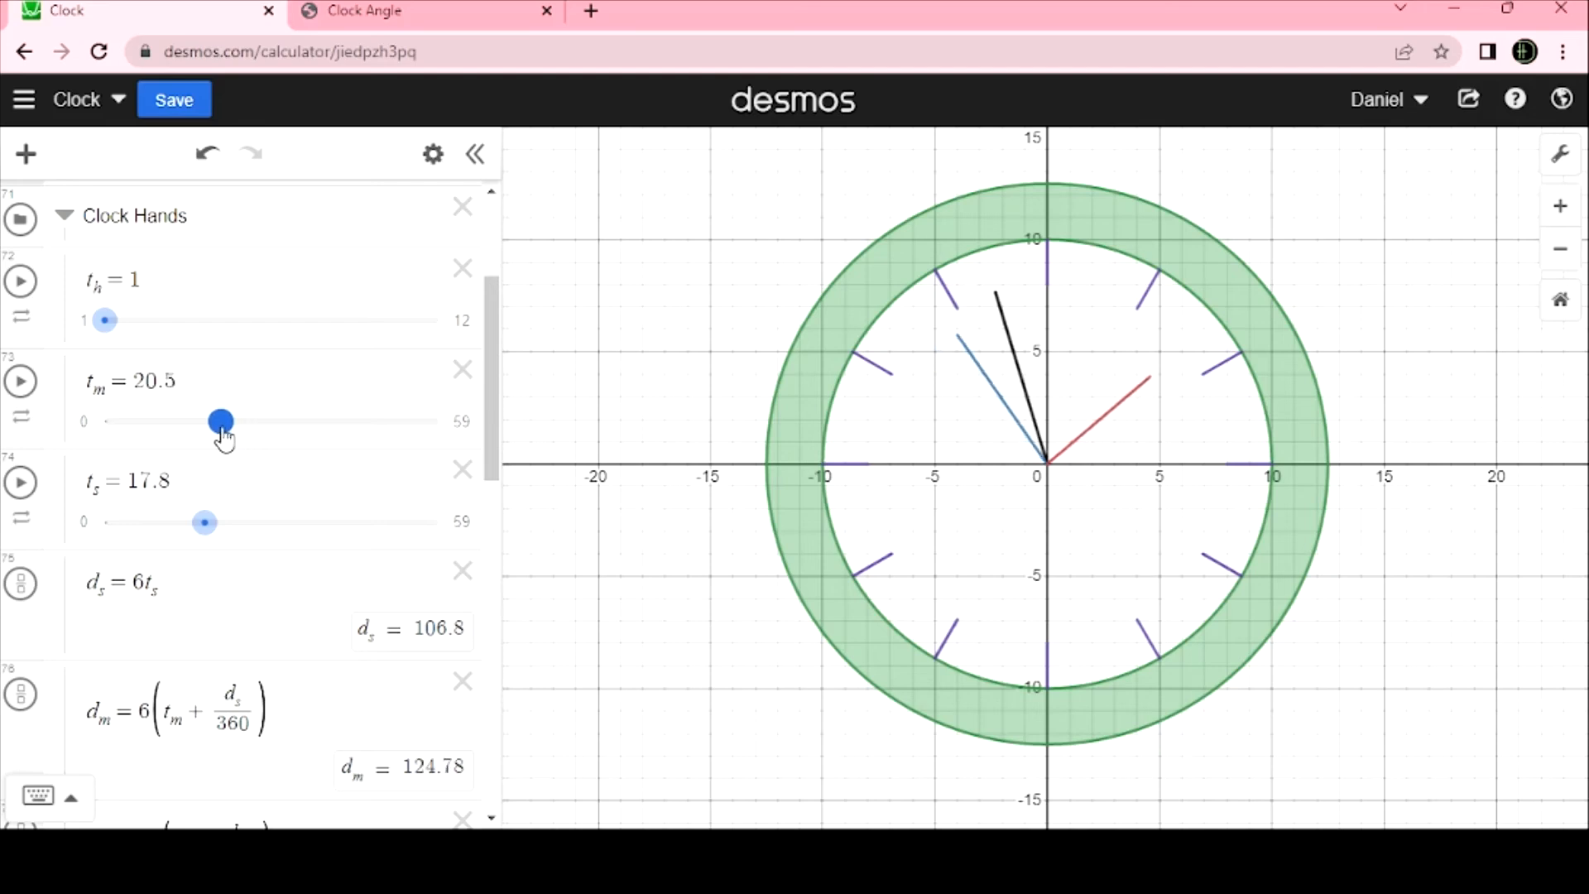
left_click_drag(221, 420, 216, 420)
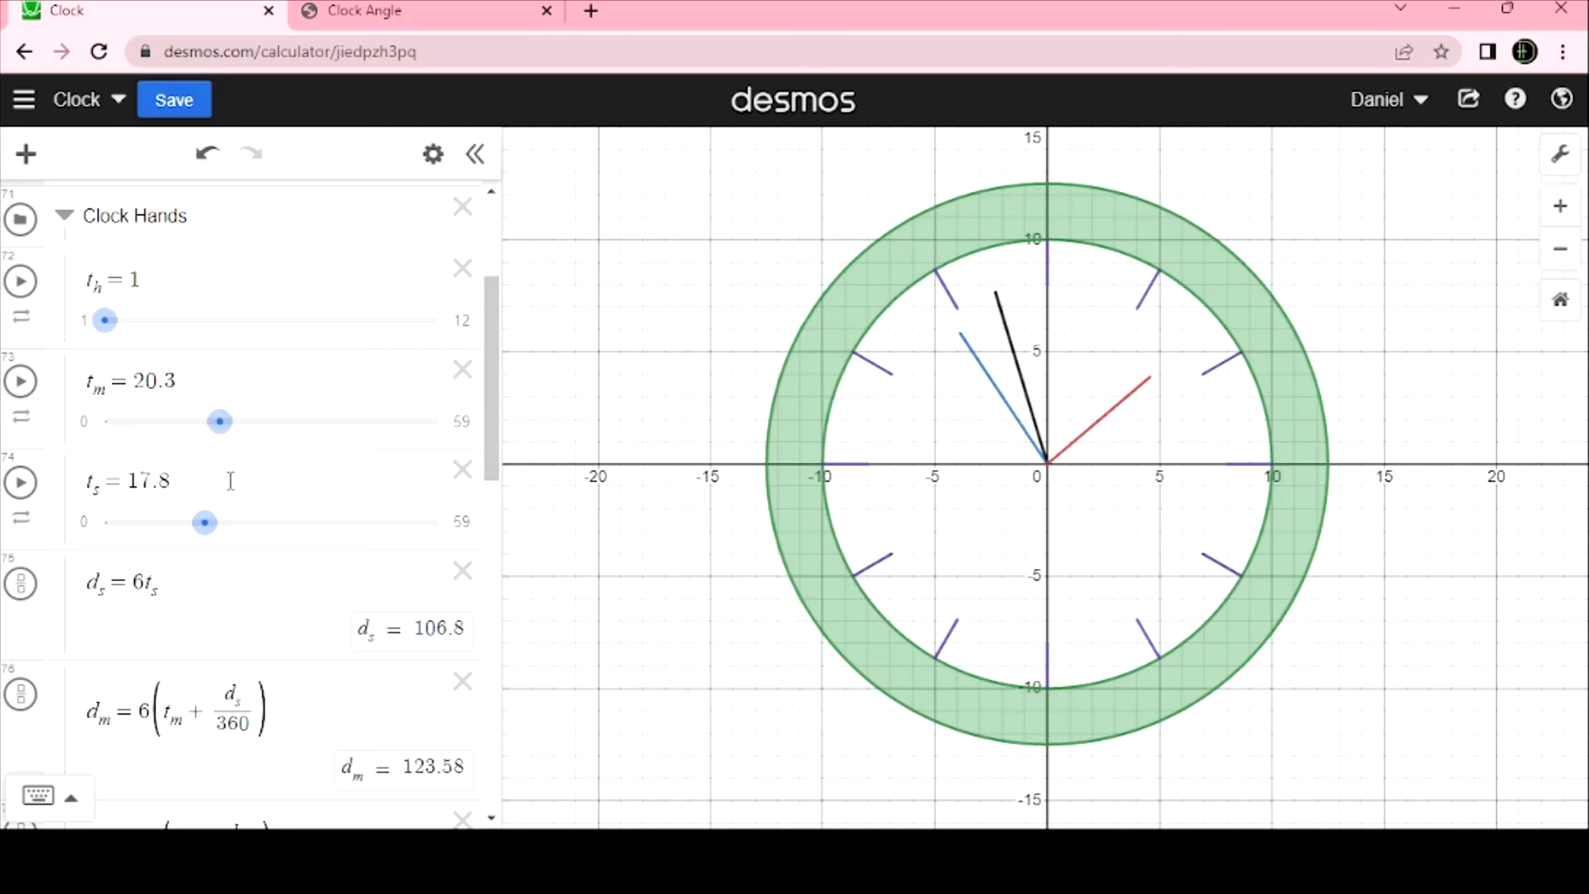
Scroll the expression list down to the θ radian conversions (about 2.157 and 0.703) and hand definitions.
scroll("down", 3)
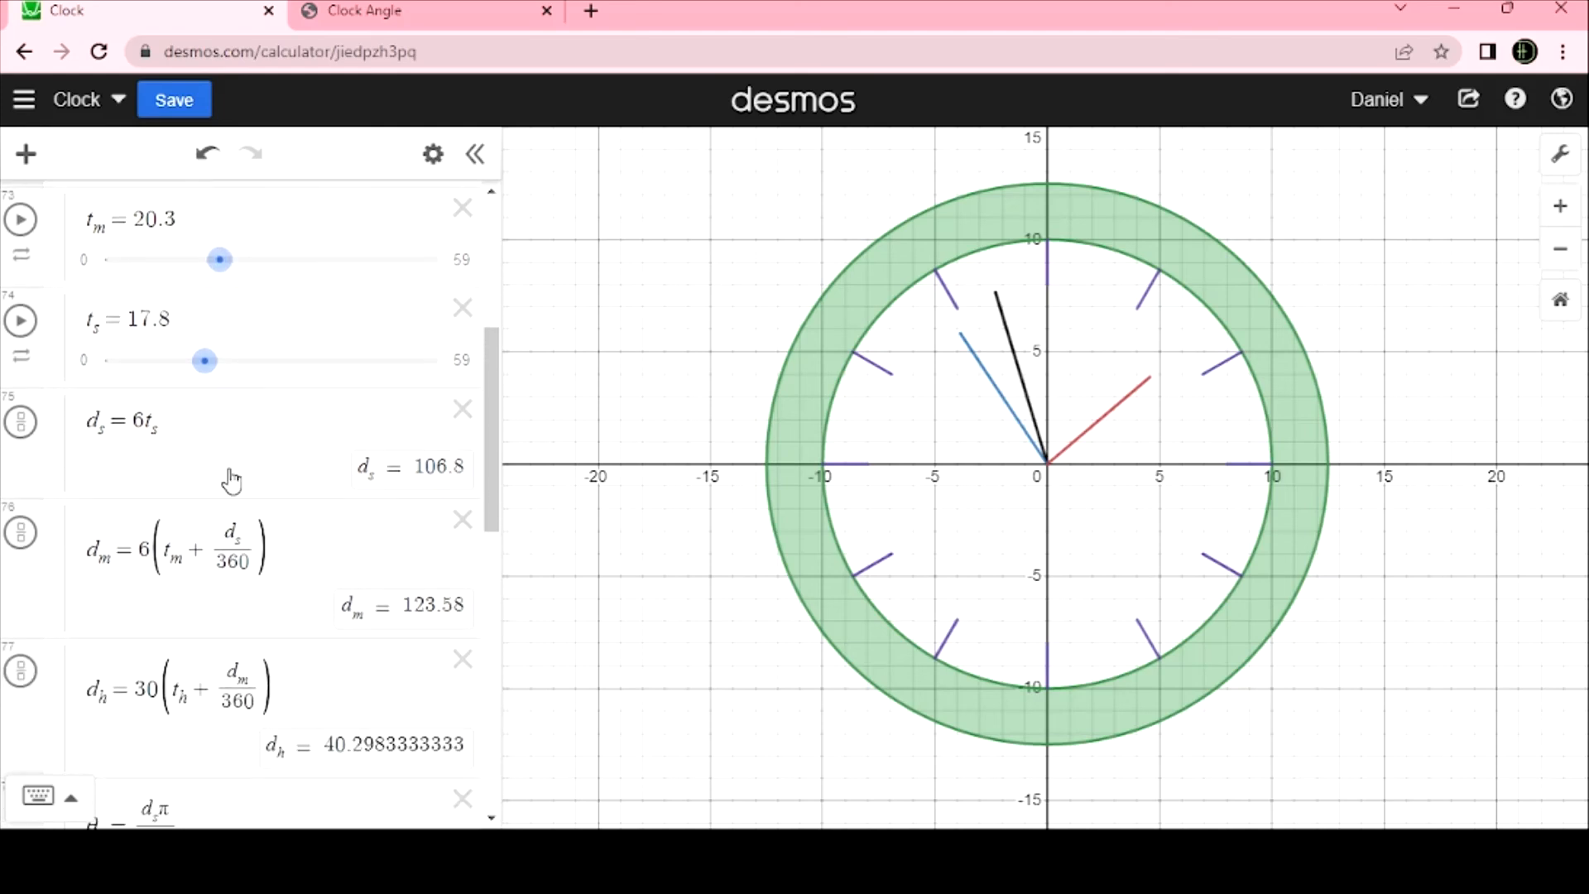
scroll("down", 3)
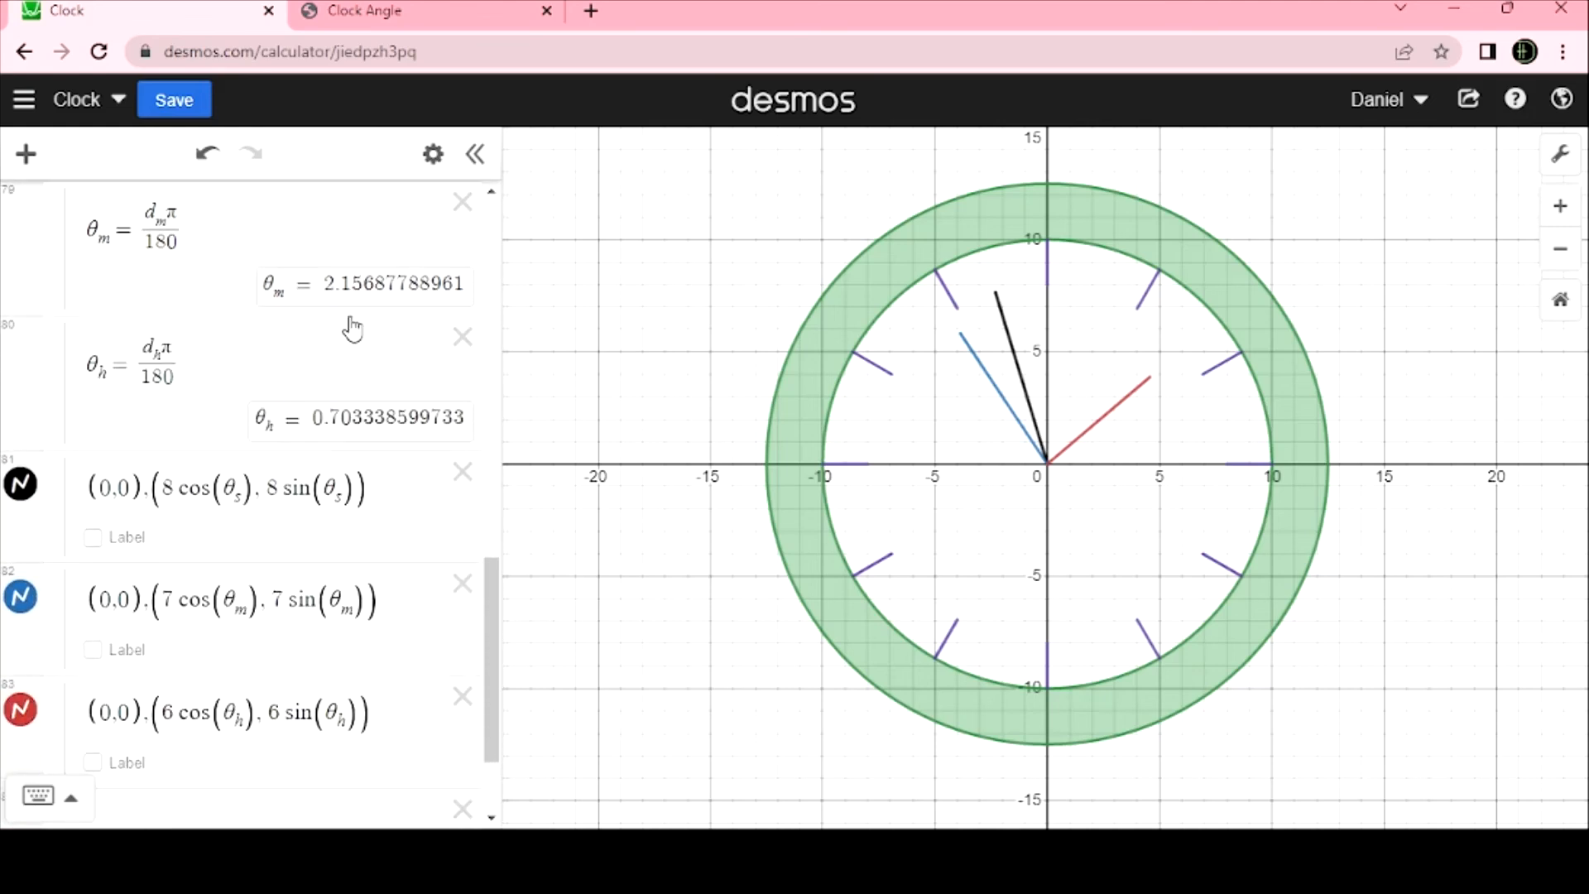